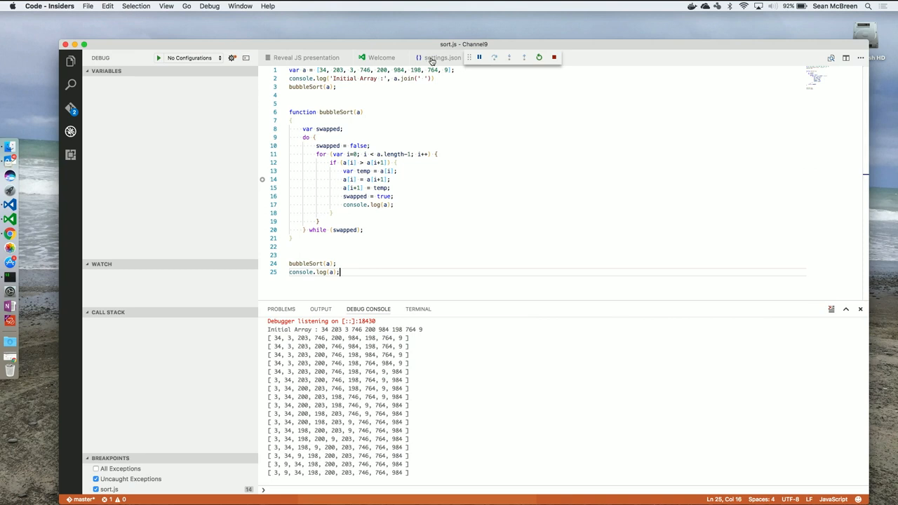
Step: Glance at the word wrap settings and return to the sort.js code under the debugger
left_click(442, 57)
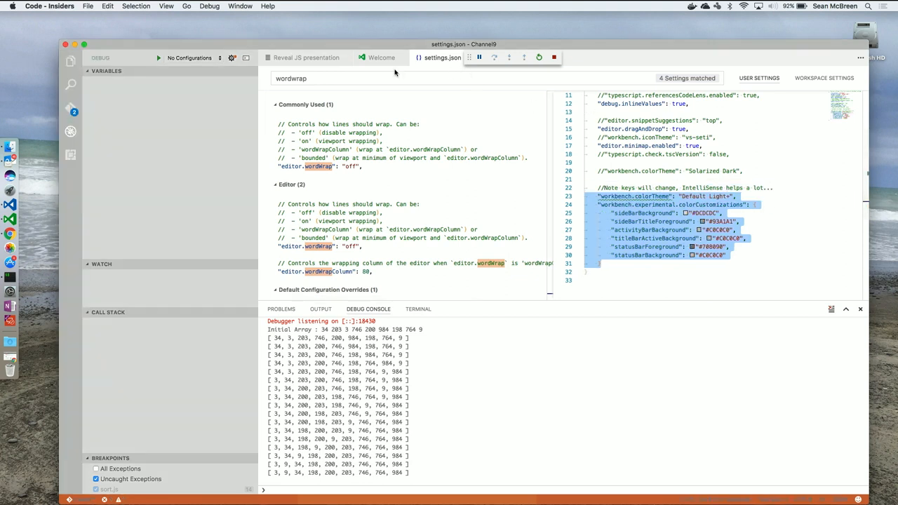
mouse_move(373, 58)
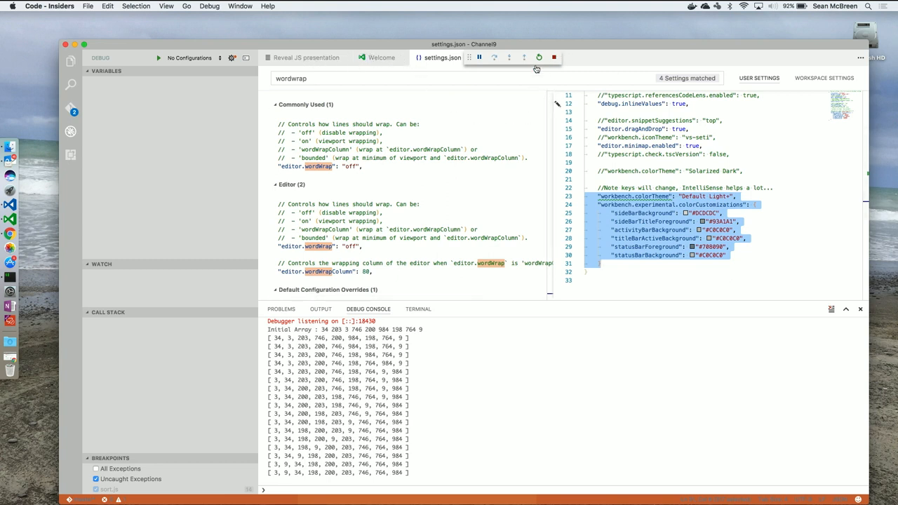
left_click(553, 56)
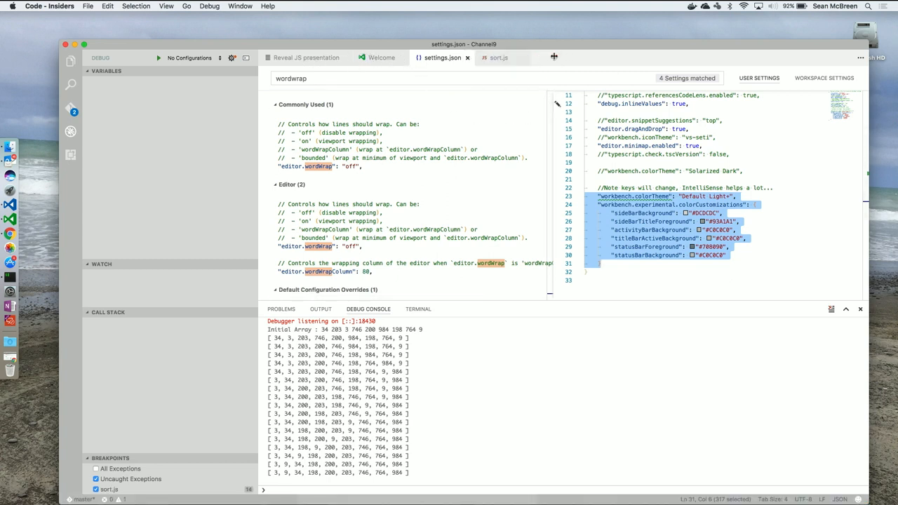
left_click(499, 57)
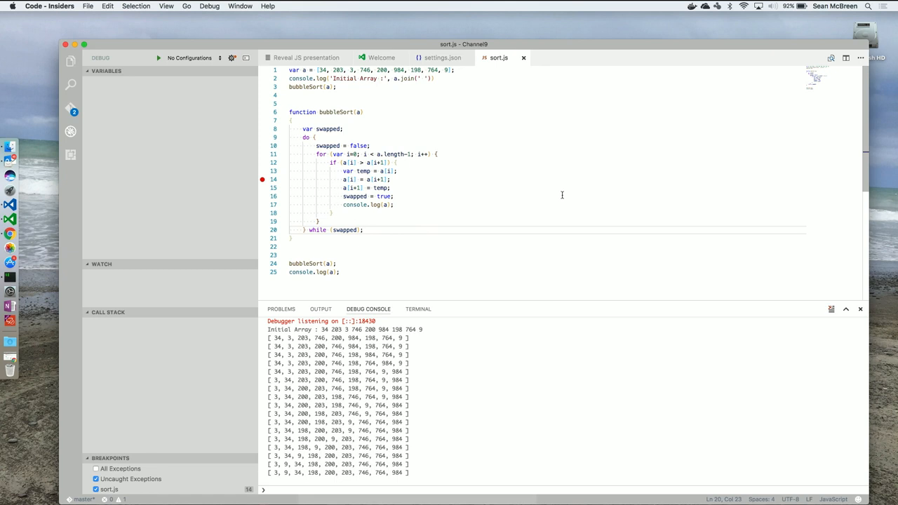
mouse_move(268, 181)
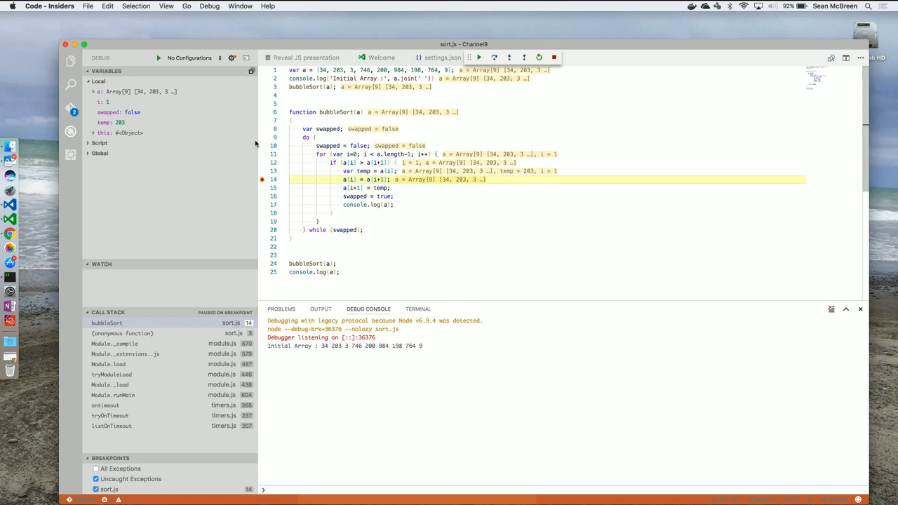
mouse_move(157, 92)
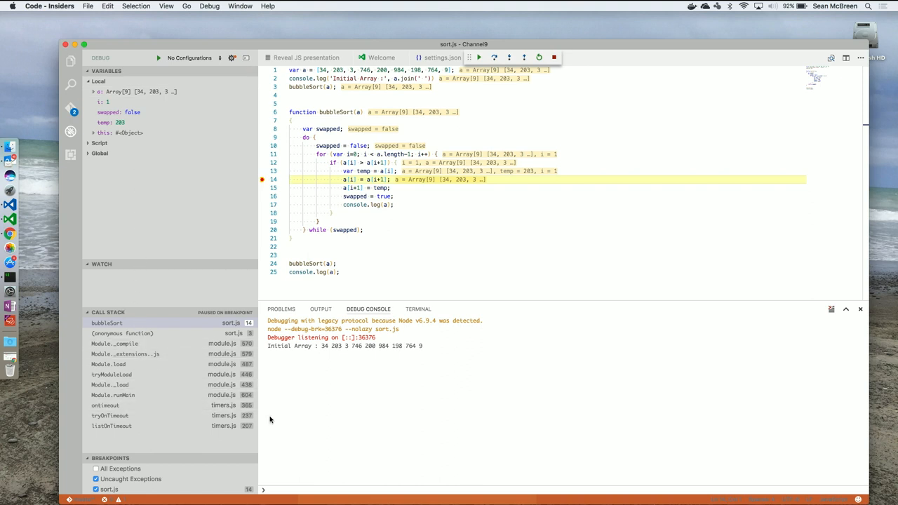
mouse_move(348, 434)
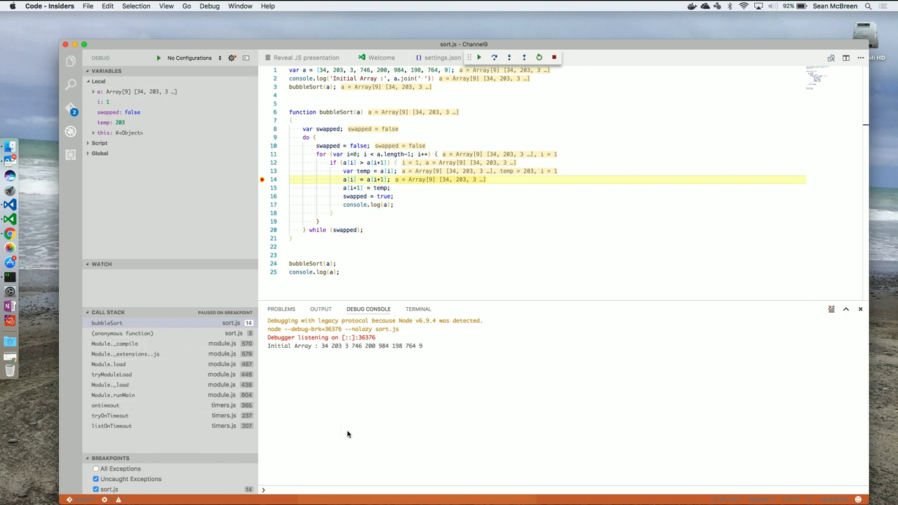
Step: Evaluate the array a in the Debug Console, expand its elements, then evaluate a[i]
type("a")
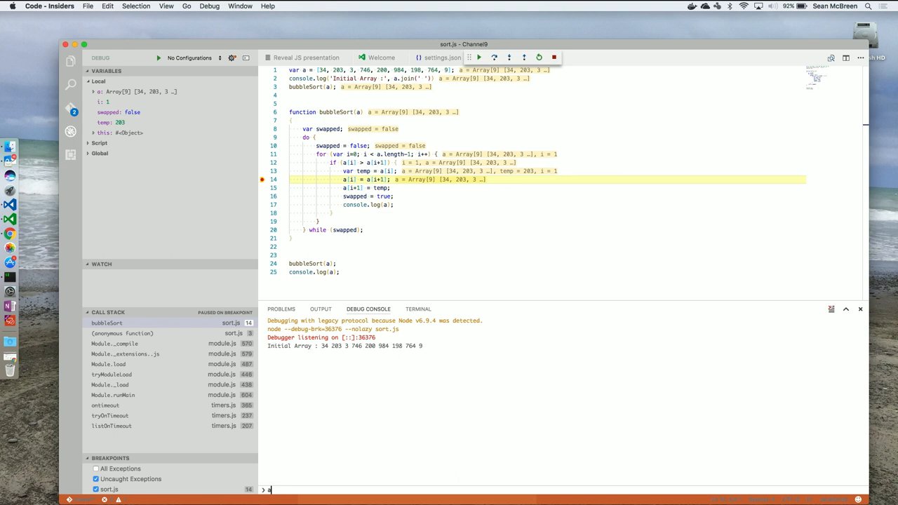
key("Return")
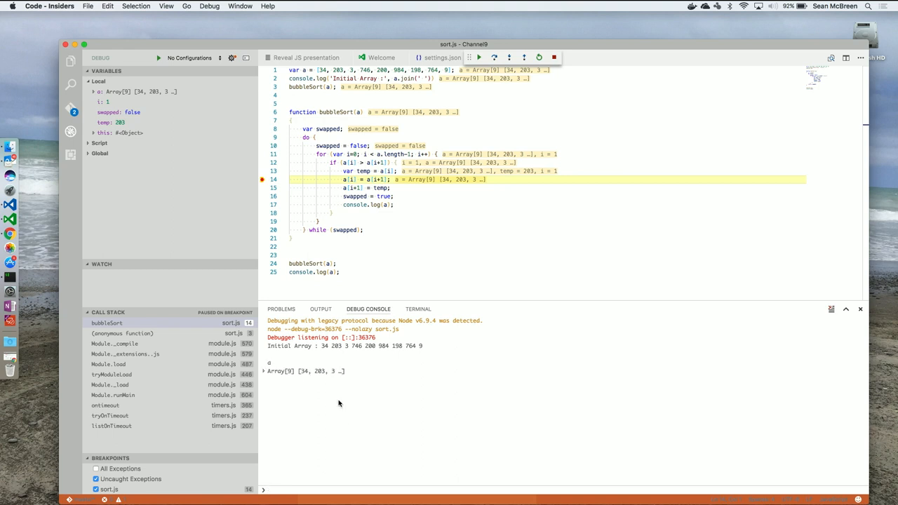
left_click(265, 370)
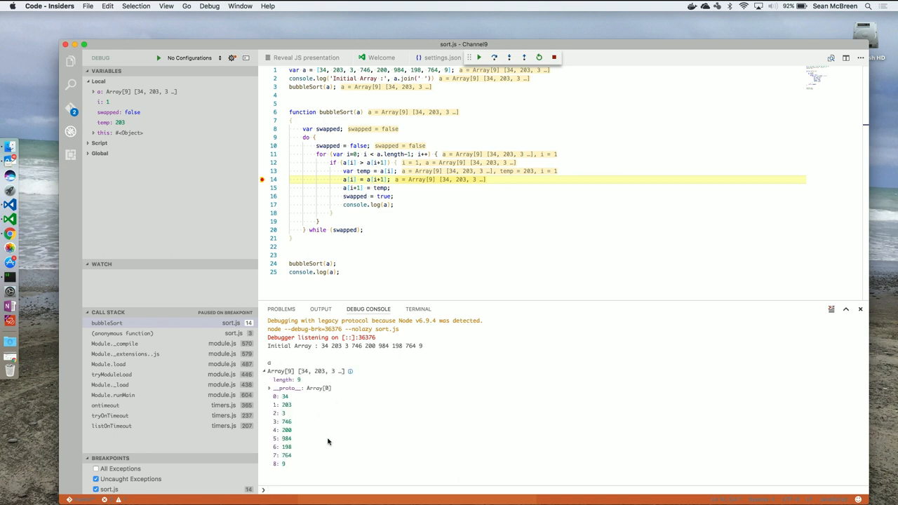
type("a[i]")
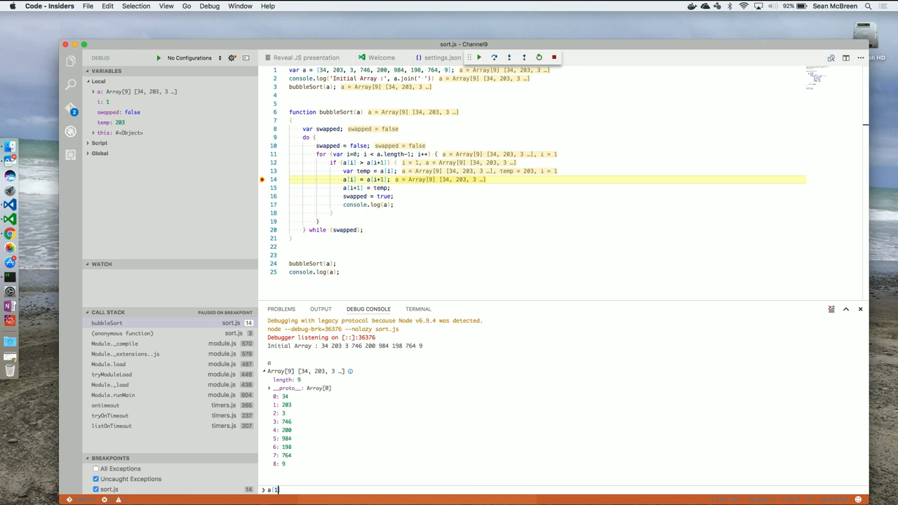
key("Return")
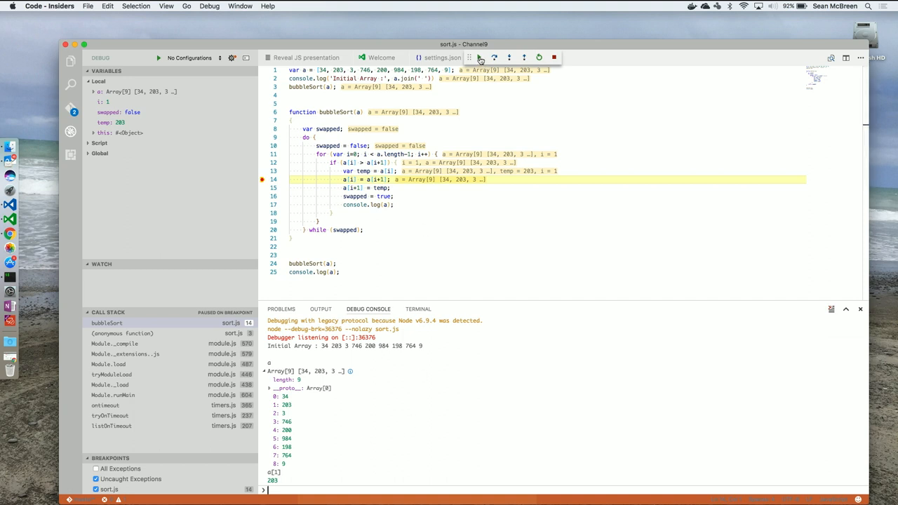
mouse_move(480, 56)
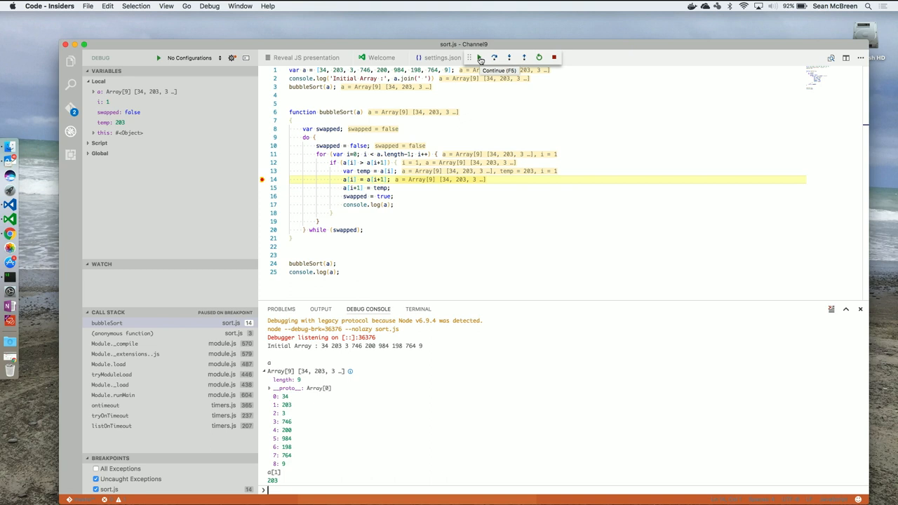
mouse_move(480, 58)
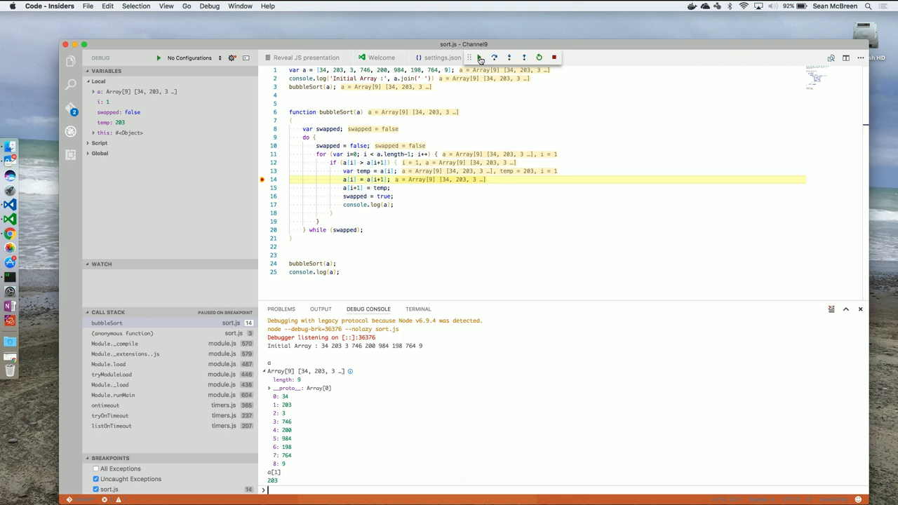
Step: Resume past the line 14 breakpoint twice, then give it the condition i==9
left_click(494, 56)
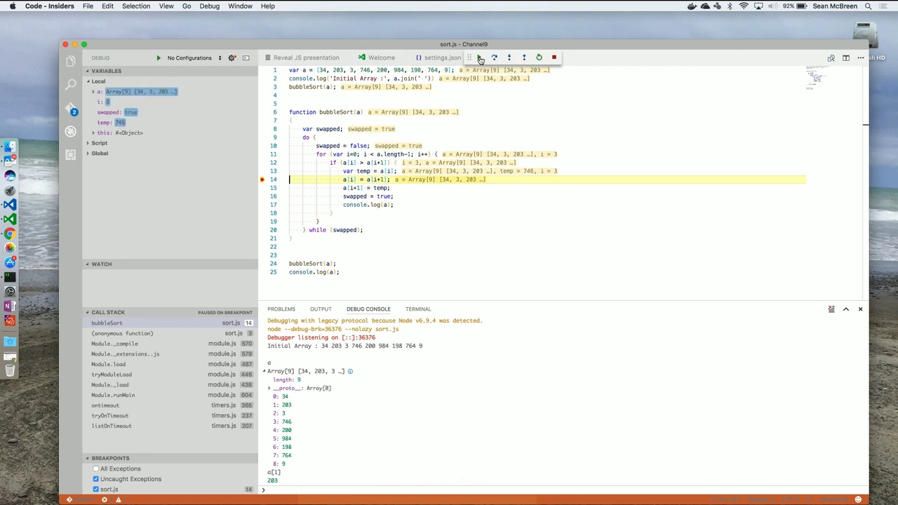
left_click(480, 56)
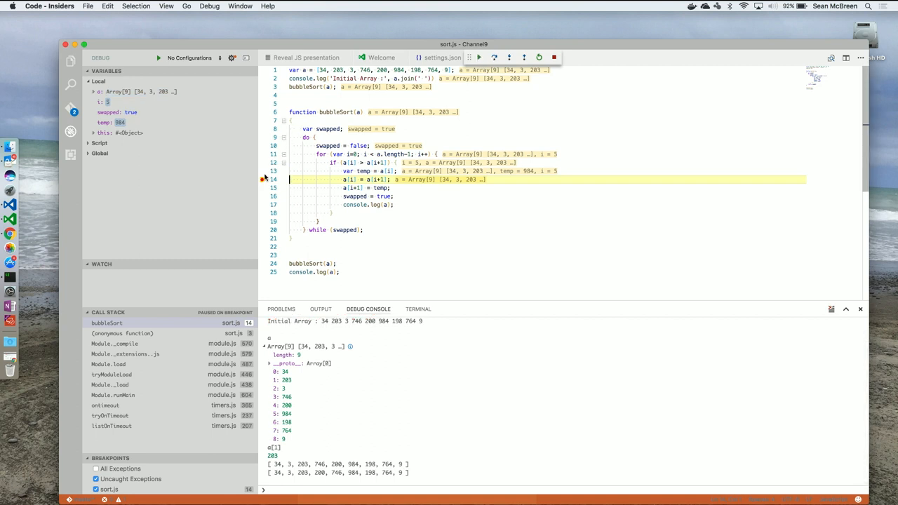
right_click(265, 179)
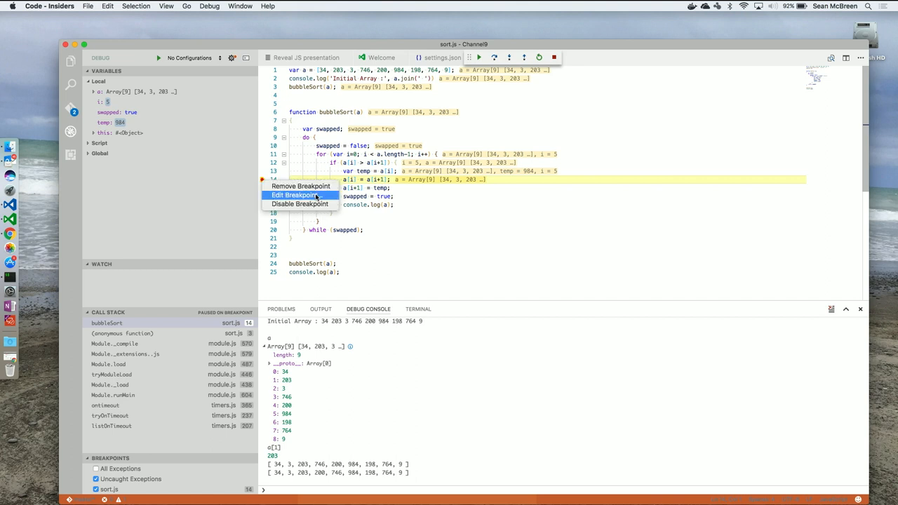
left_click(294, 195)
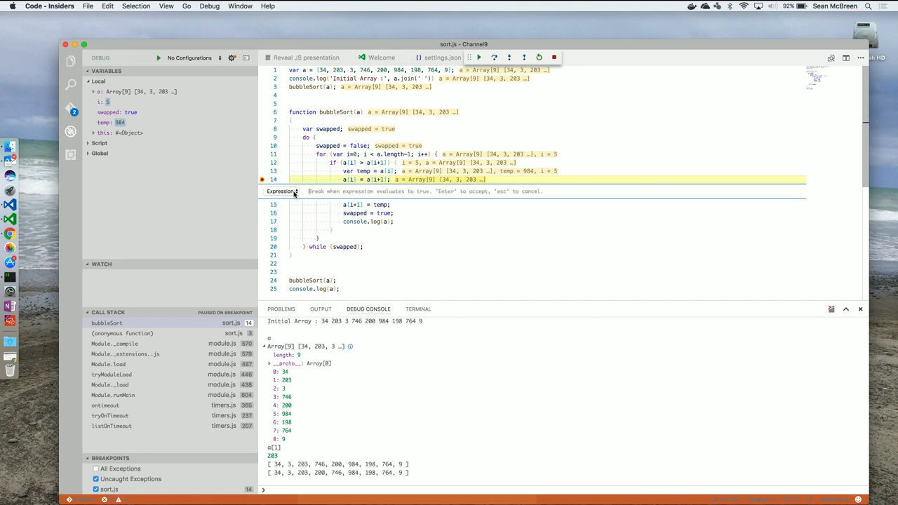
left_click(282, 191)
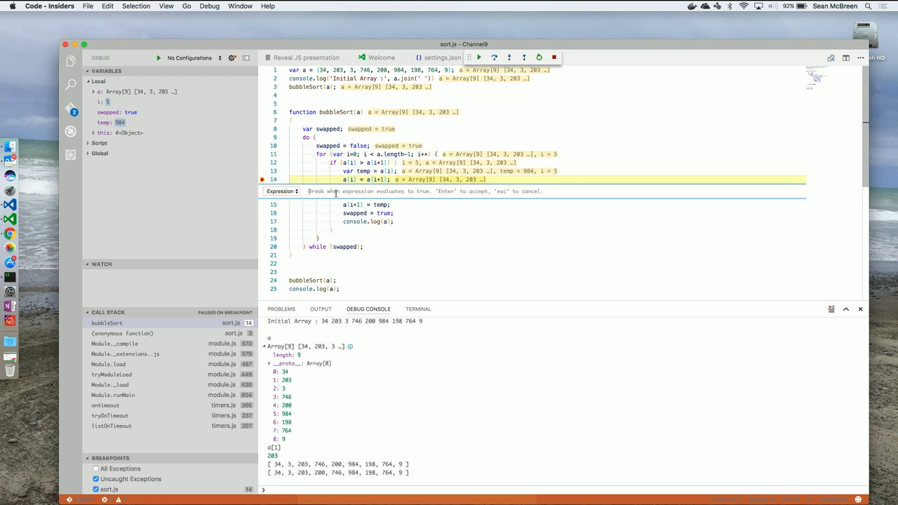
type("i==9")
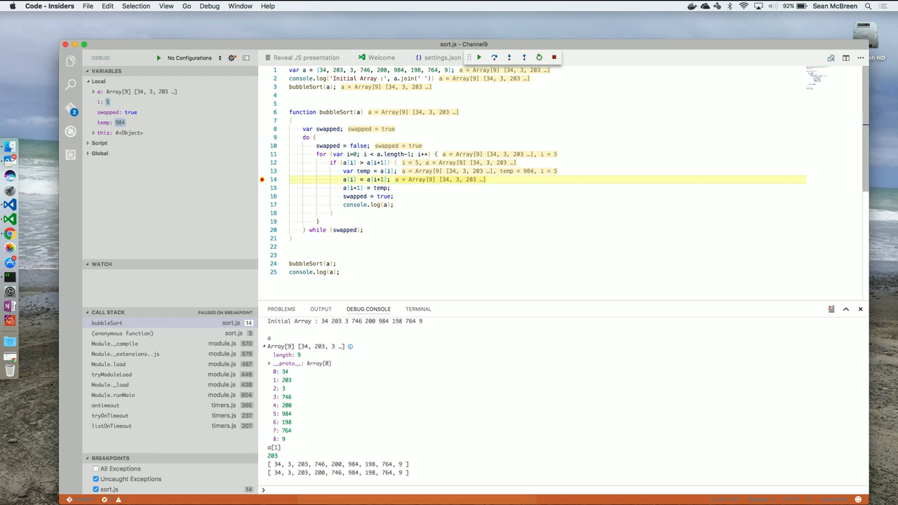
mouse_move(105, 101)
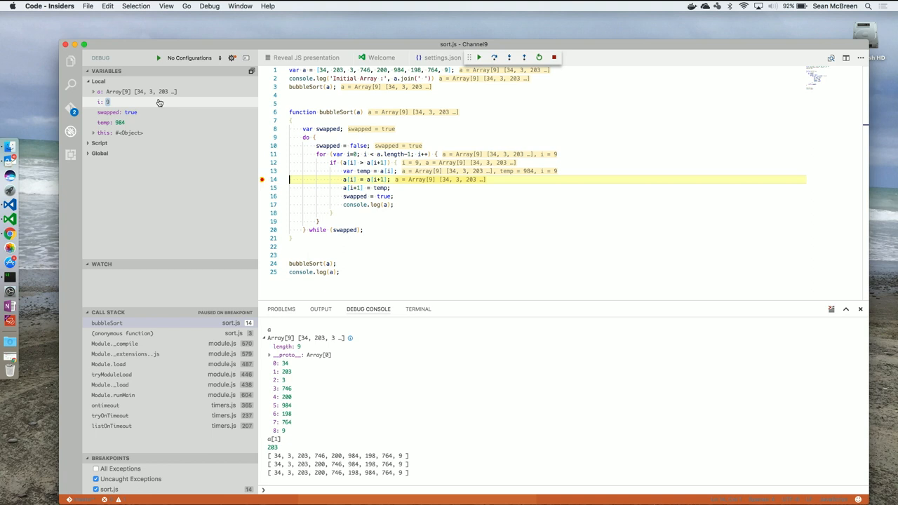
mouse_move(157, 107)
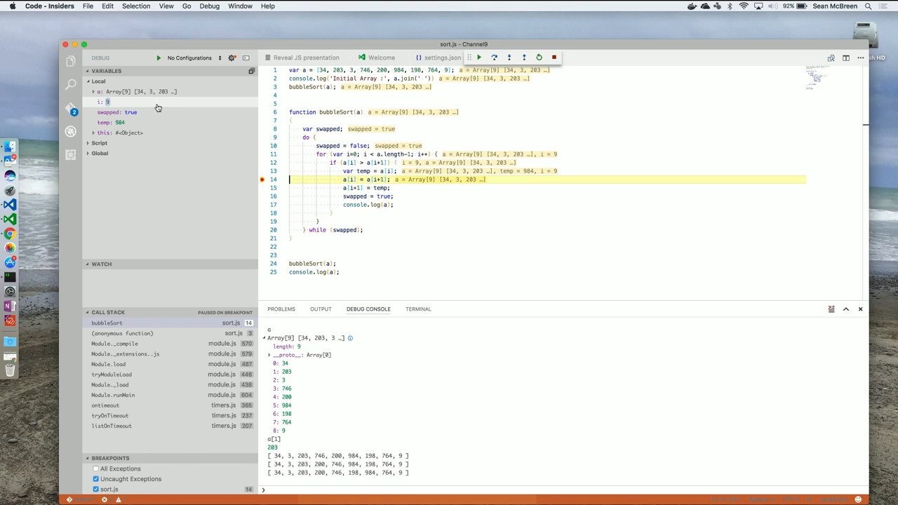
mouse_move(305, 171)
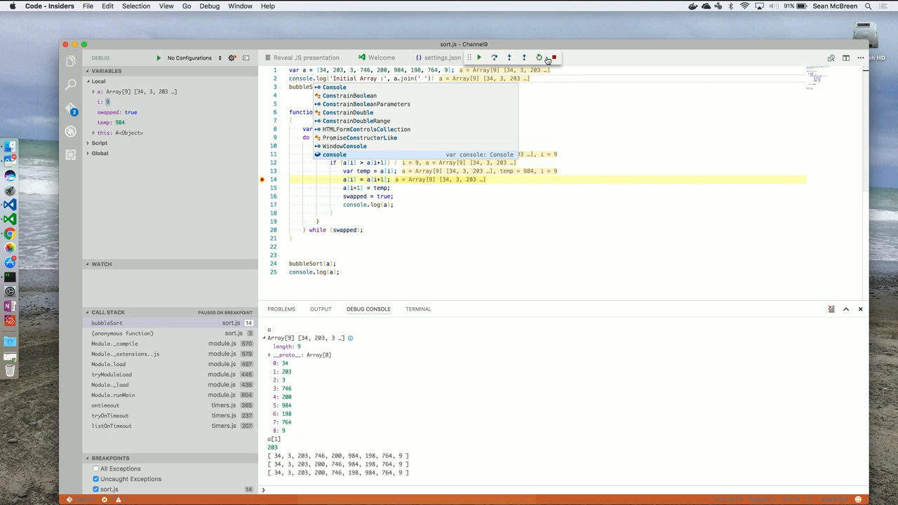
Step: Stop debugging and show the Problems list with the settings.json duplicate key warning
left_click(553, 57)
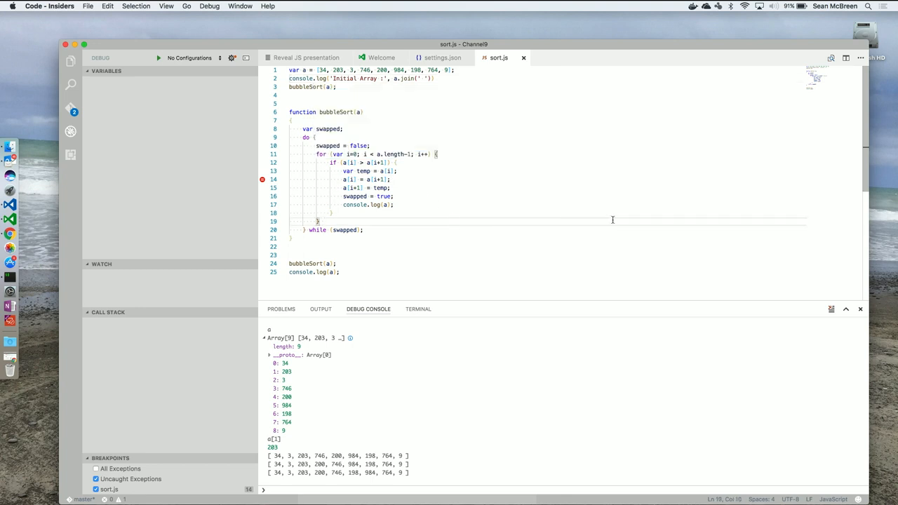
mouse_move(491, 286)
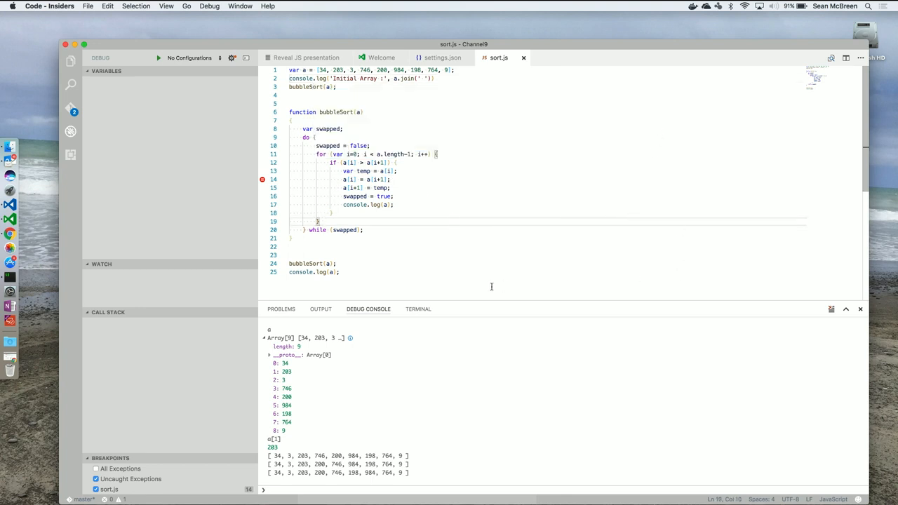
mouse_move(489, 398)
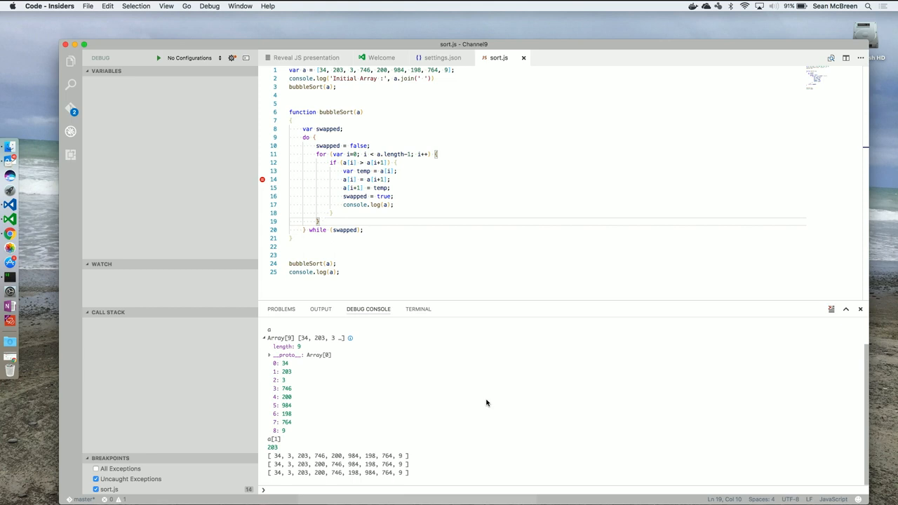
mouse_move(281, 308)
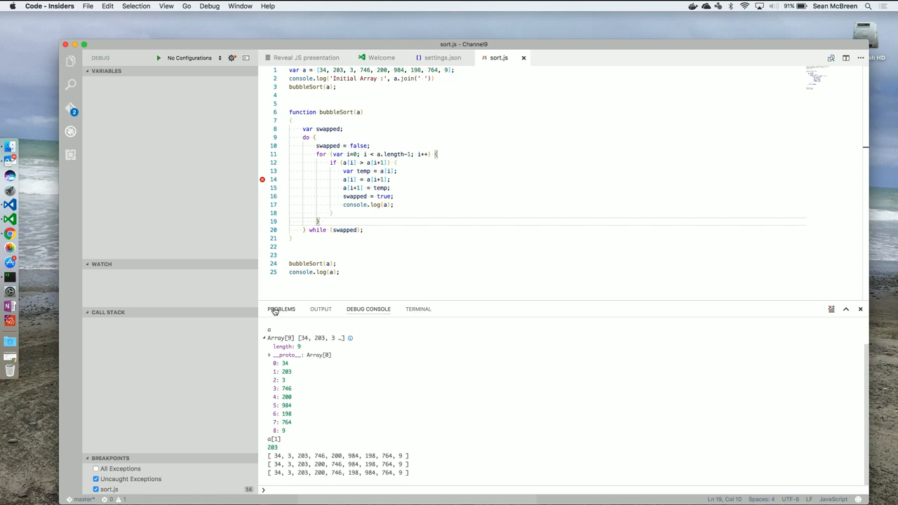
left_click(280, 308)
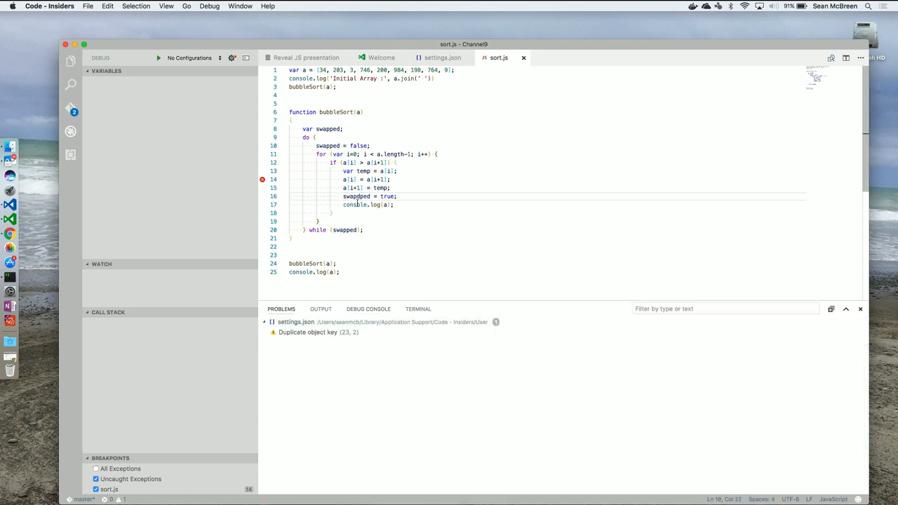
left_click(373, 241)
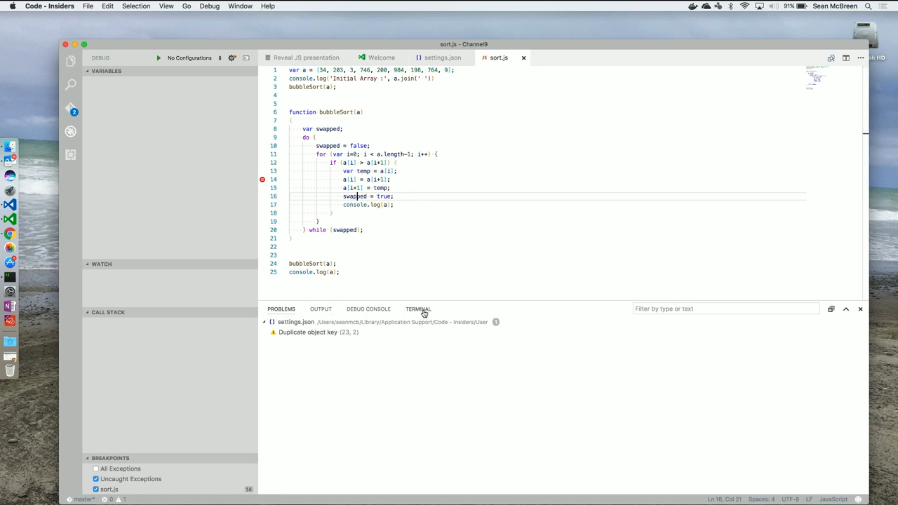
mouse_move(418, 309)
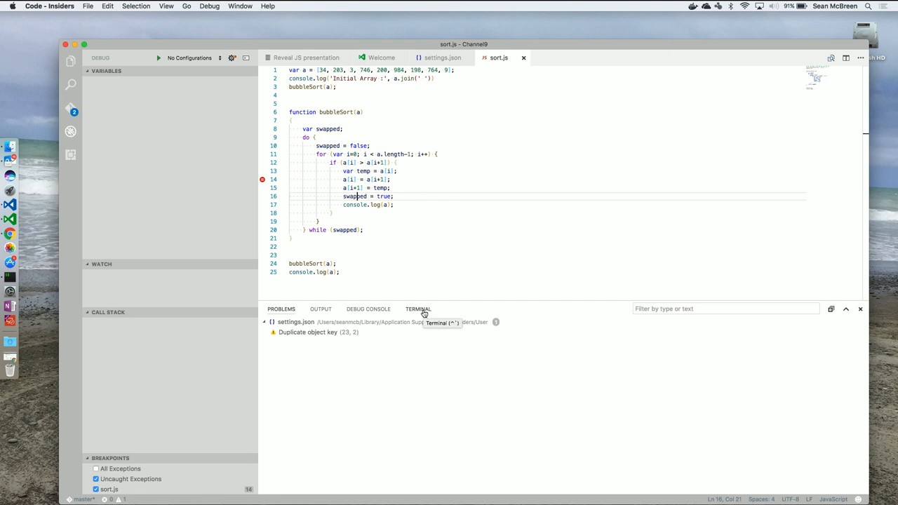
Step: Run ls in the integrated terminal to list the Channel9 project files including sort.js
left_click(418, 309)
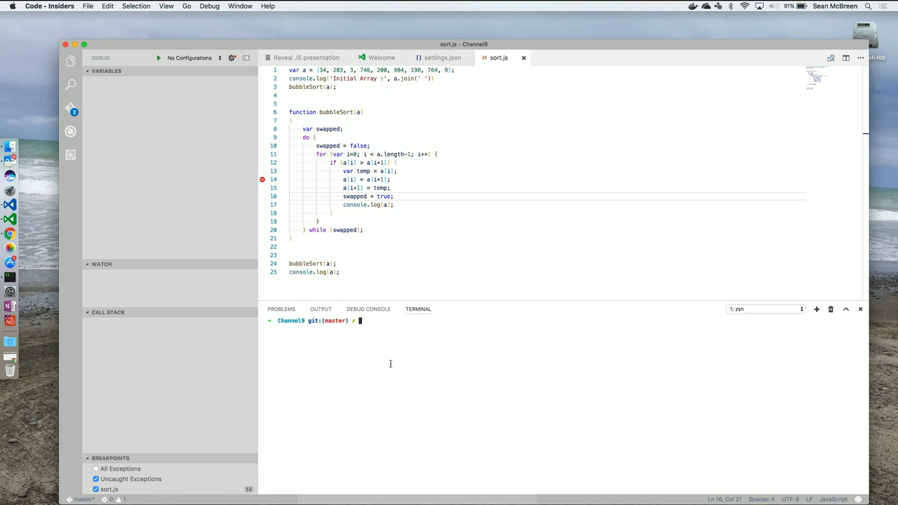
mouse_move(805, 312)
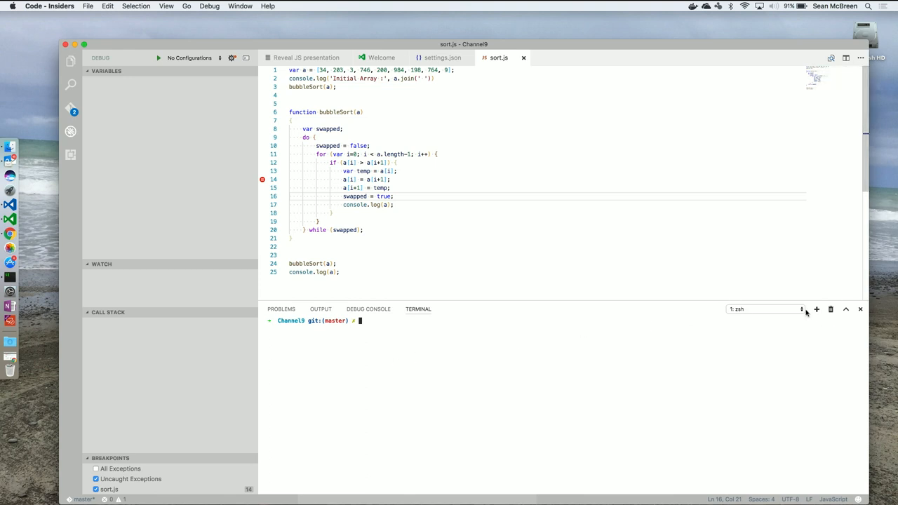
mouse_move(608, 345)
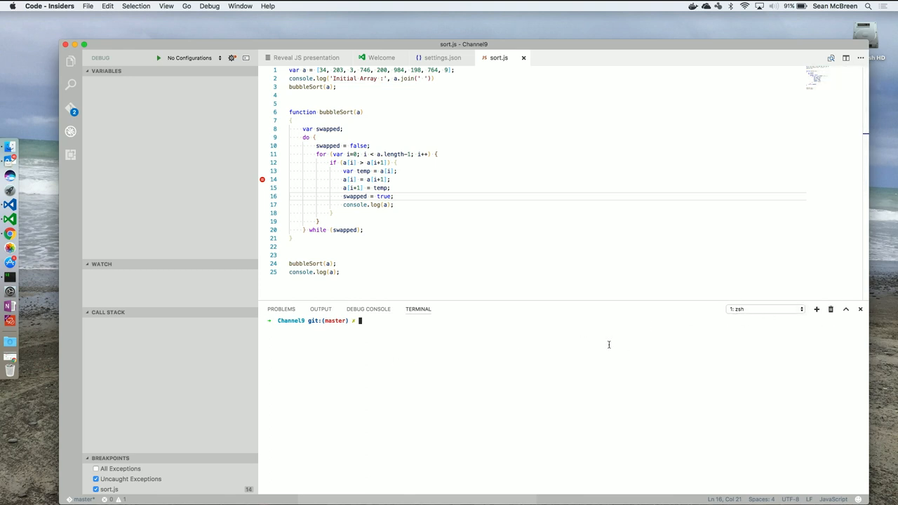
type("ls")
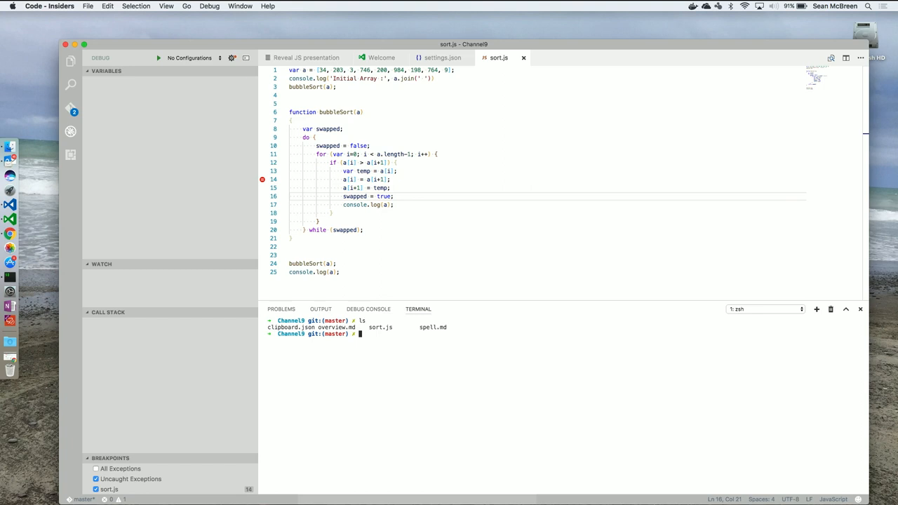
mouse_move(833, 418)
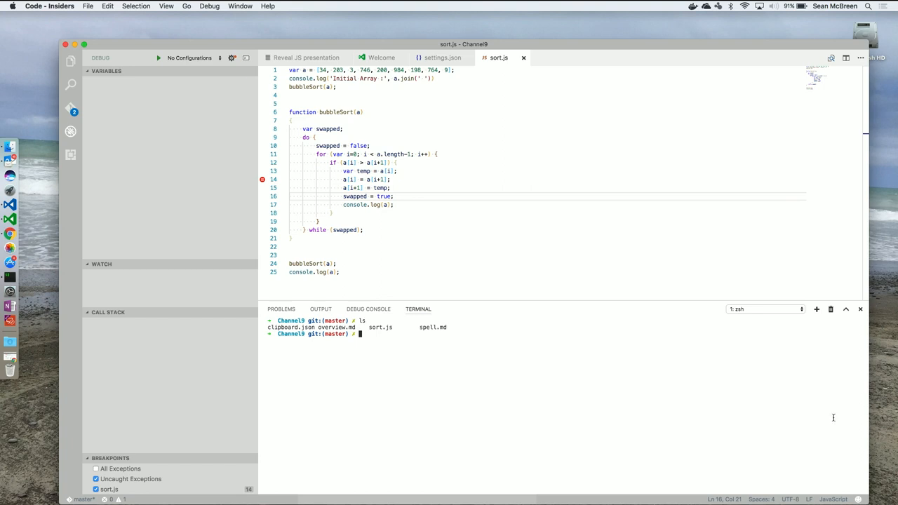
left_click(845, 93)
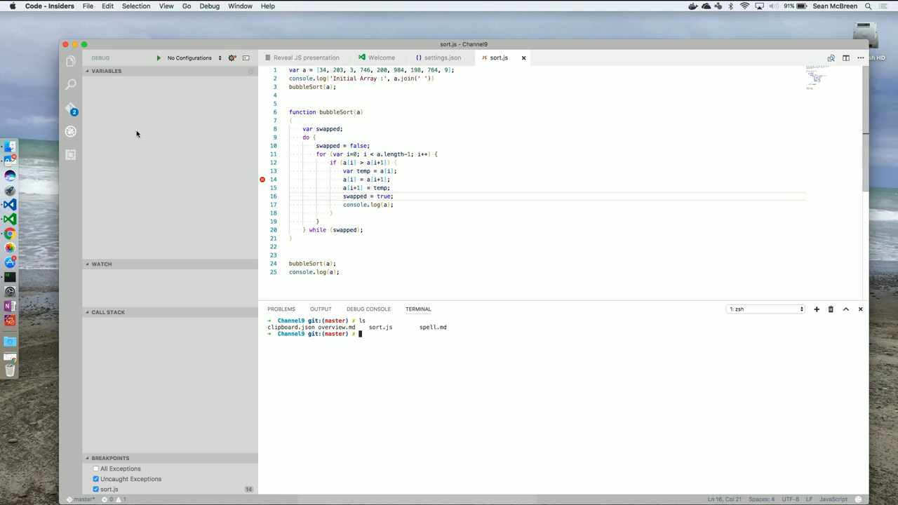
mouse_move(316, 67)
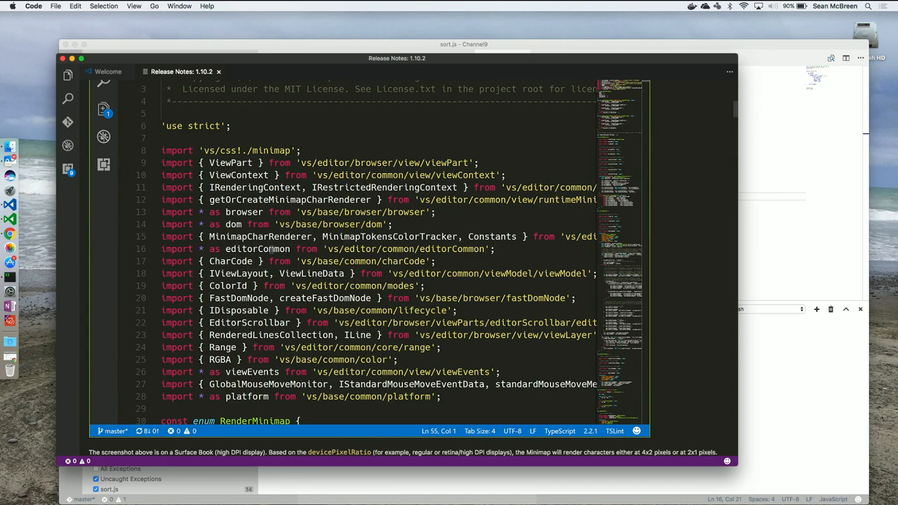
Step: Scroll the 1.10.2 release notes through the Minimap and Drag and Drop sections
scroll("down", 3)
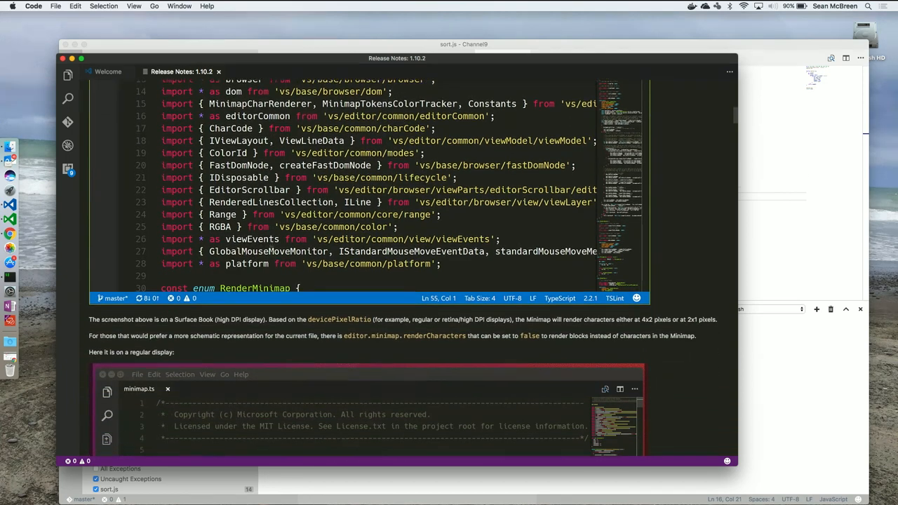
scroll("down", 3)
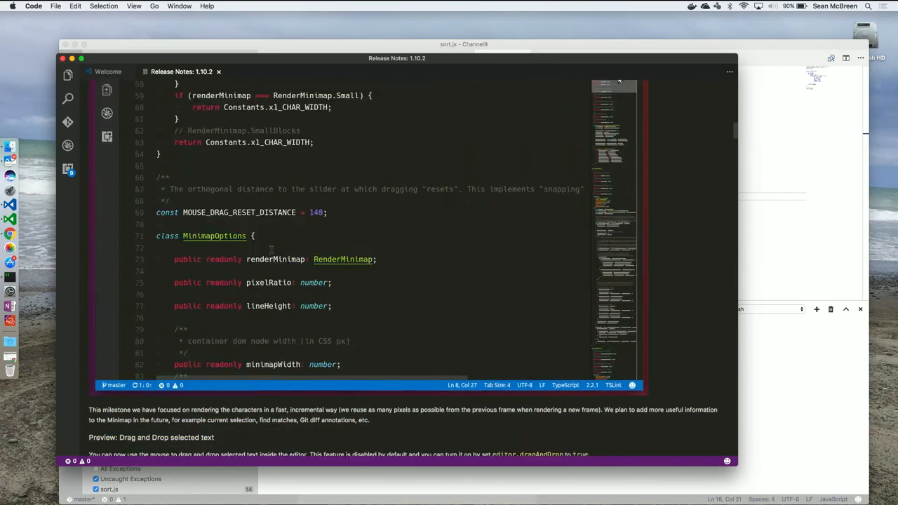
scroll("down", 3)
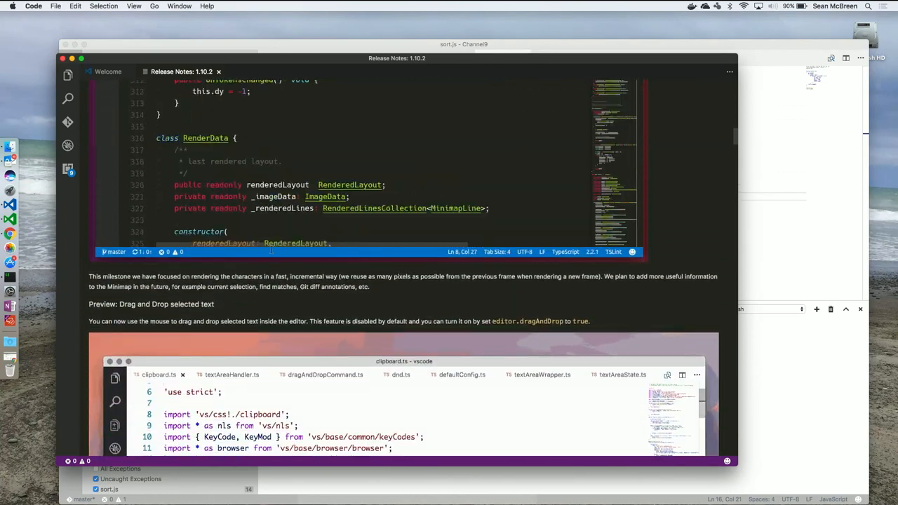
scroll("down", 3)
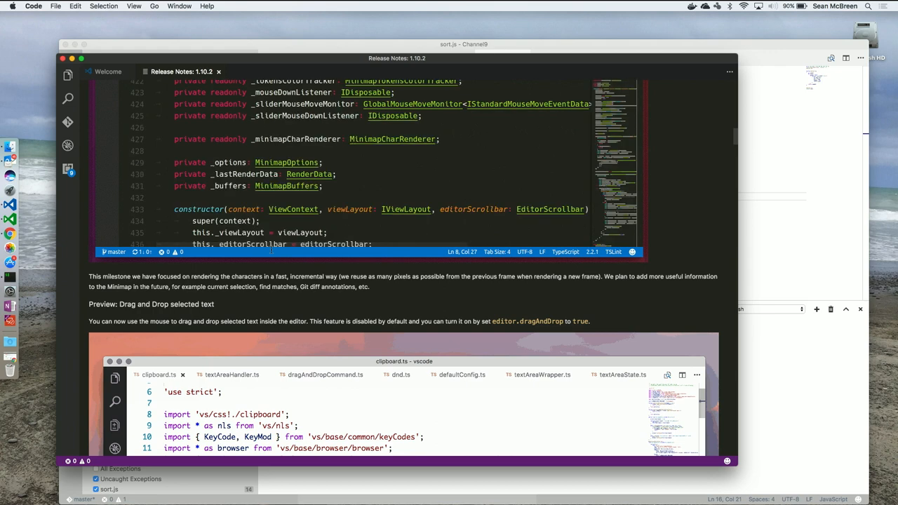
scroll("up", 3)
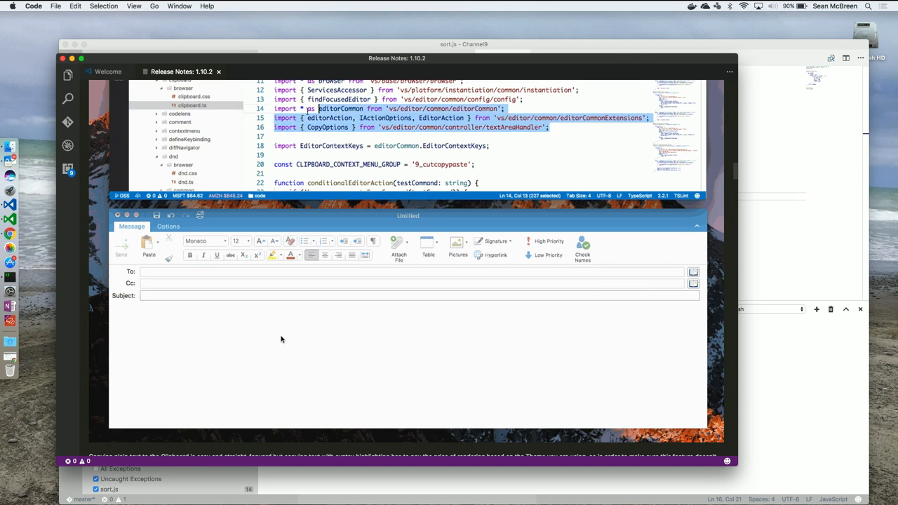
Step: Watch code pasted with formatting into an Outlook message, then reach the Word wrap settings notes
left_click(281, 338)
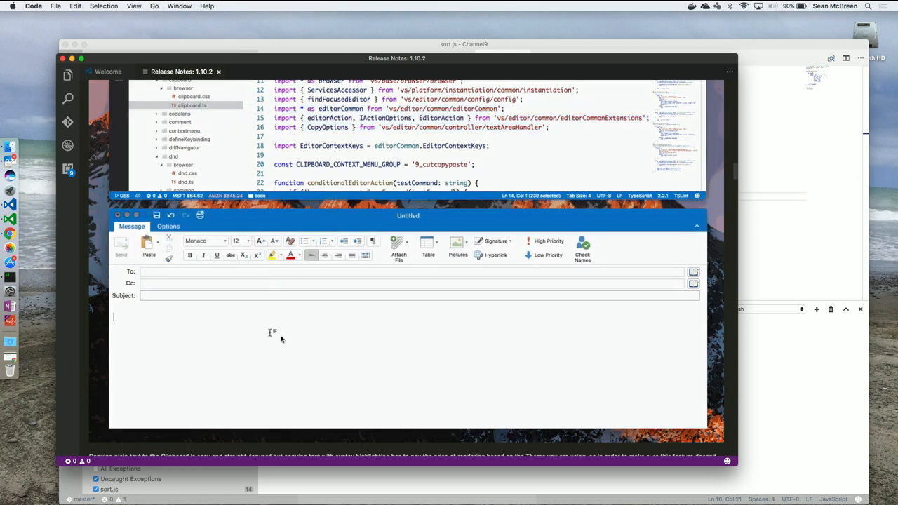
left_click(146, 244)
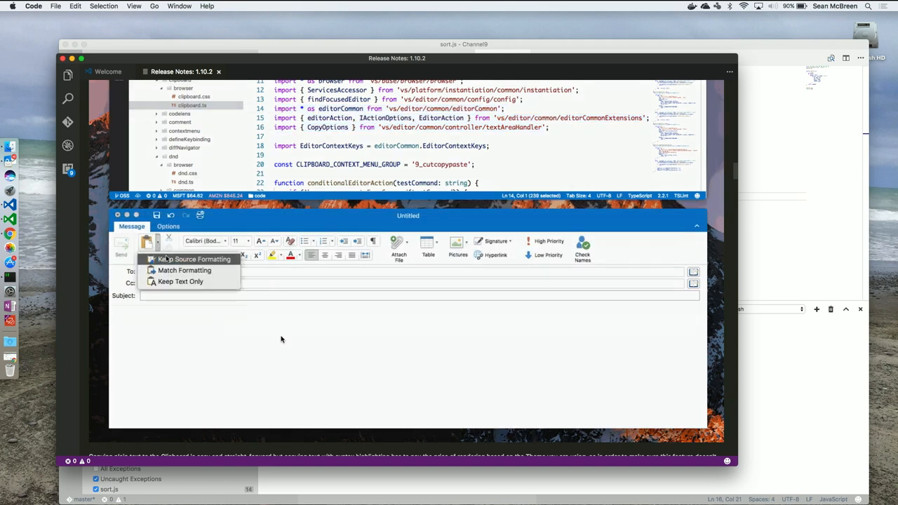
left_click(193, 258)
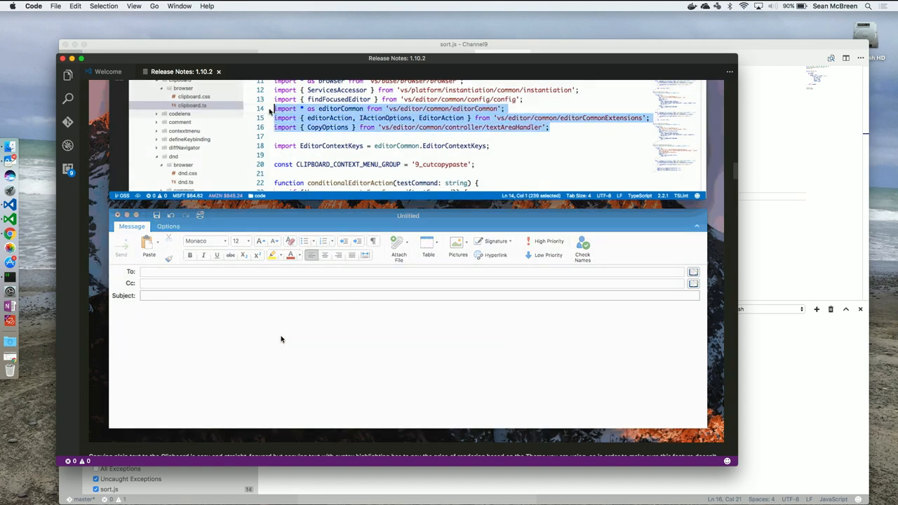
left_click_drag(406, 216, 406, 84)
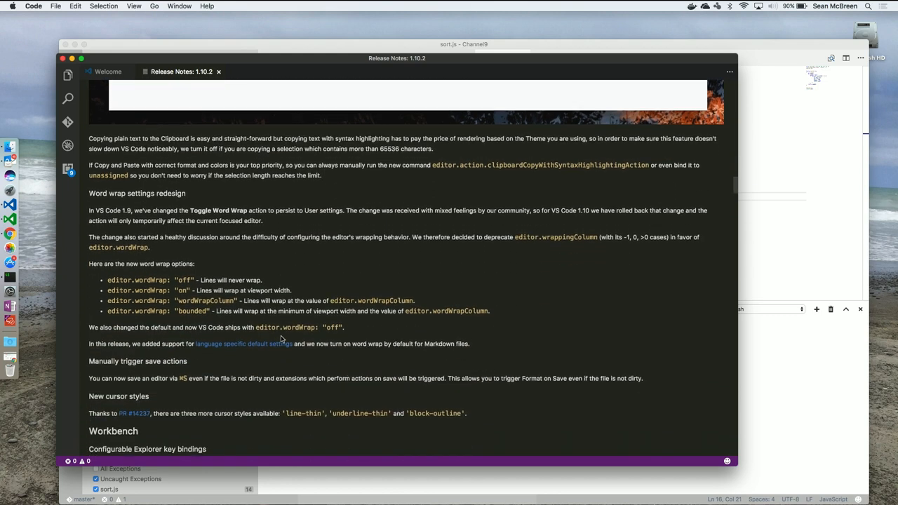
scroll("down", 3)
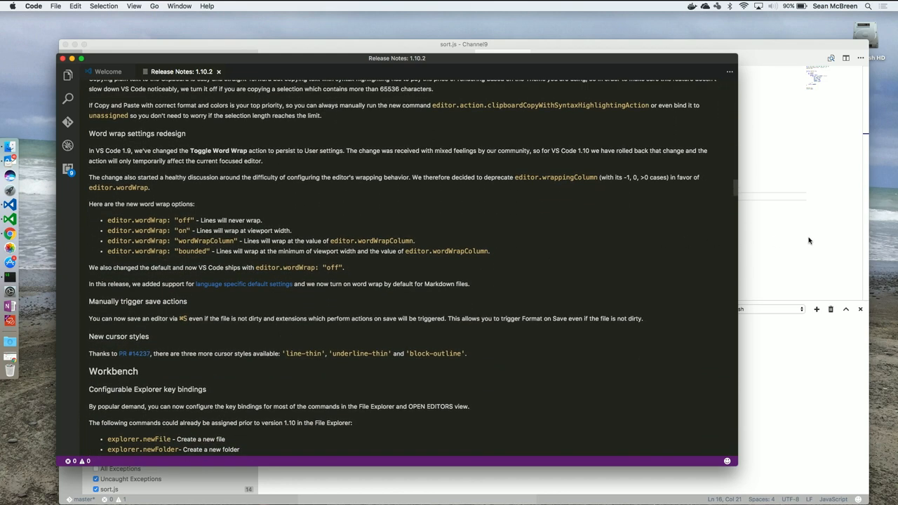
mouse_move(796, 241)
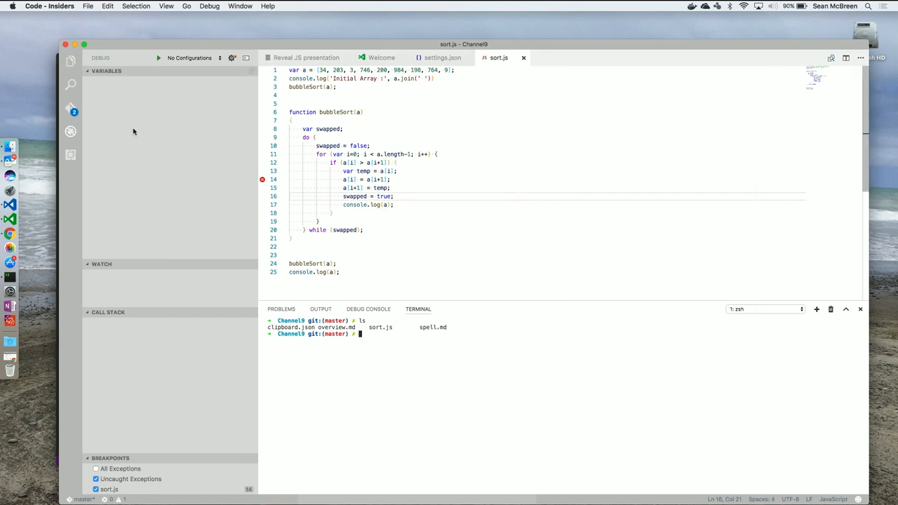
Step: Compare overview.md against HEAD from Source Control and switch the diff to Inline View
left_click(70, 109)
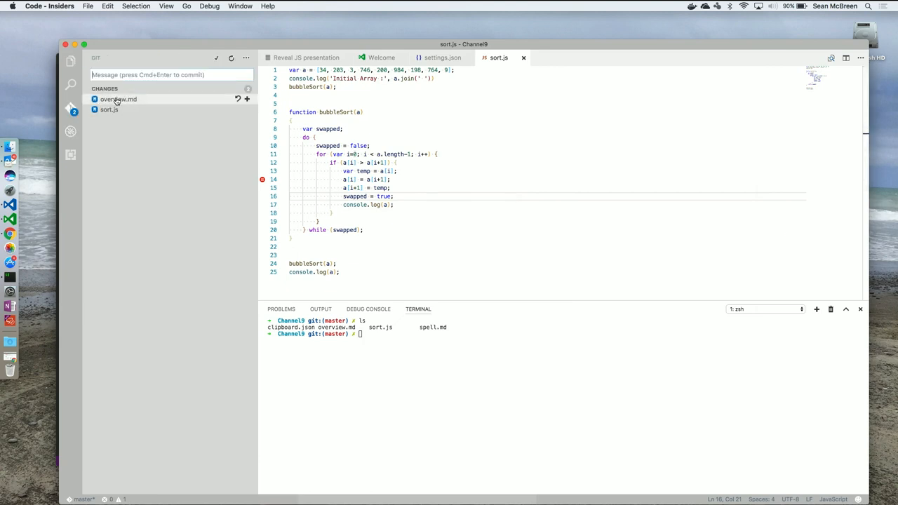
mouse_move(119, 101)
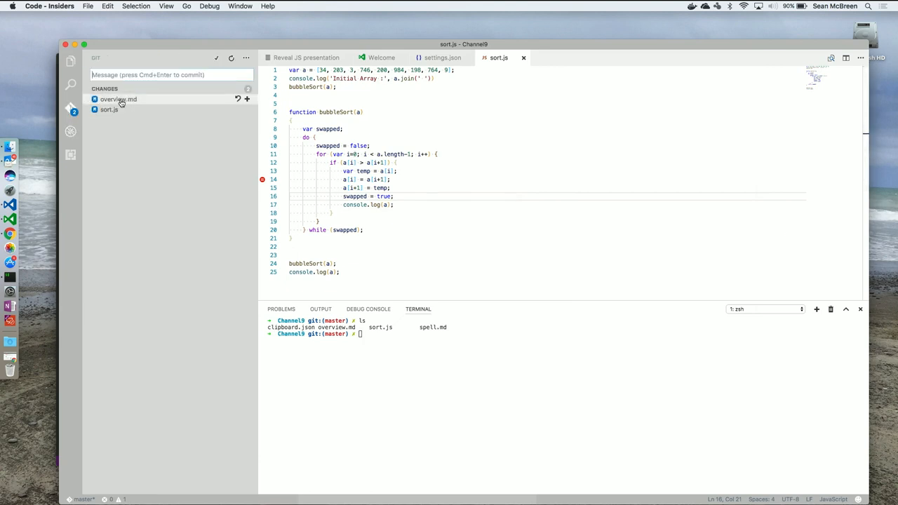
left_click(118, 98)
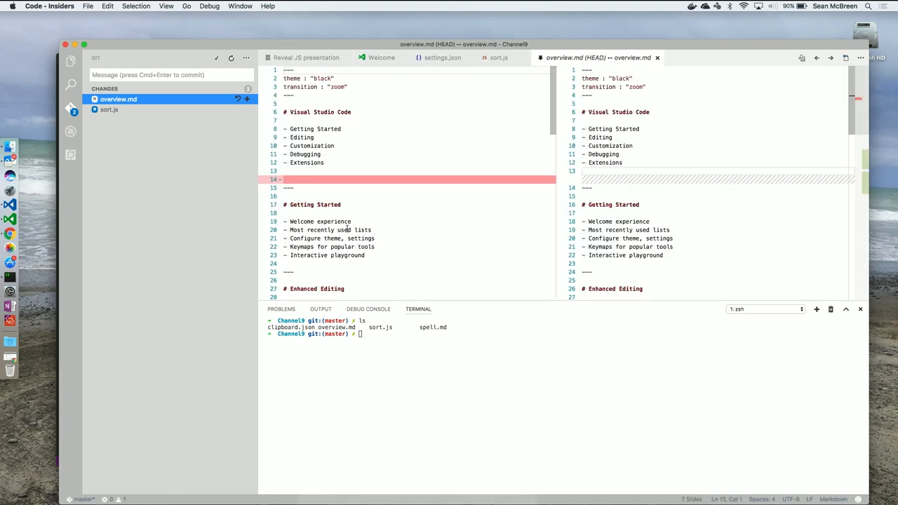
scroll("down", 3)
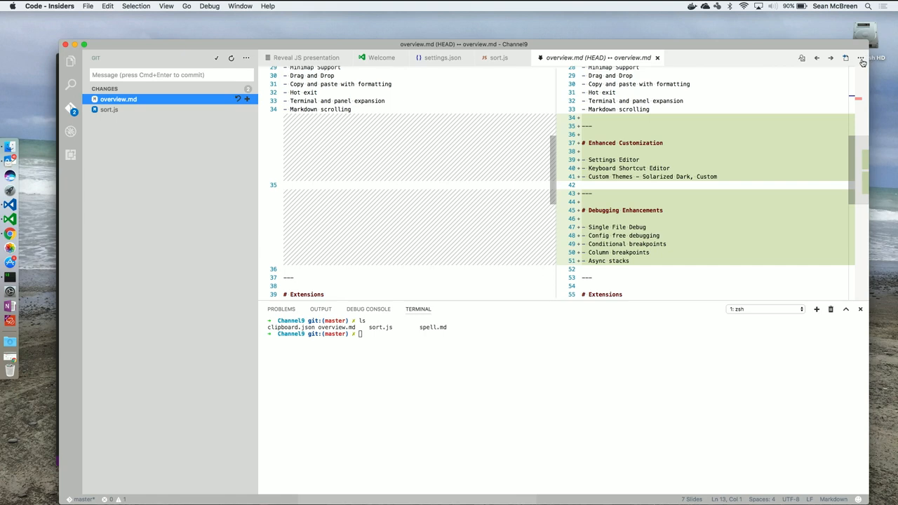
left_click(860, 59)
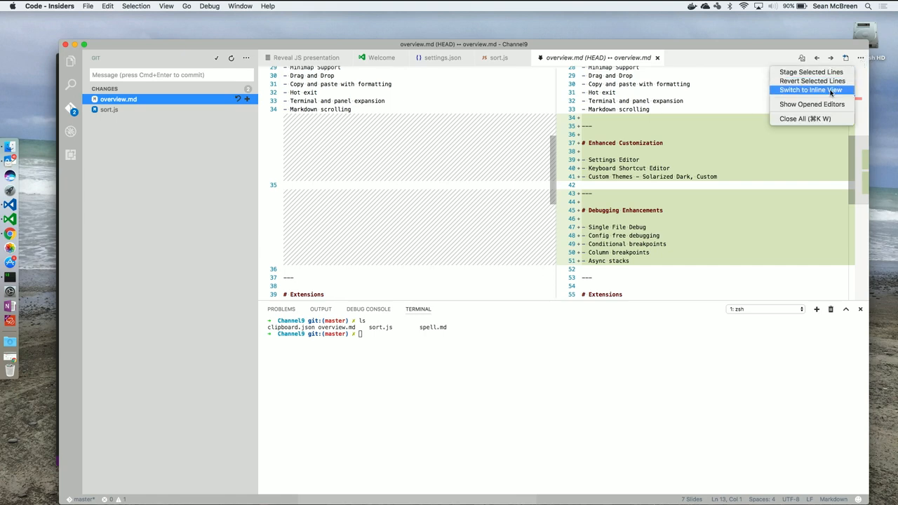
left_click(811, 89)
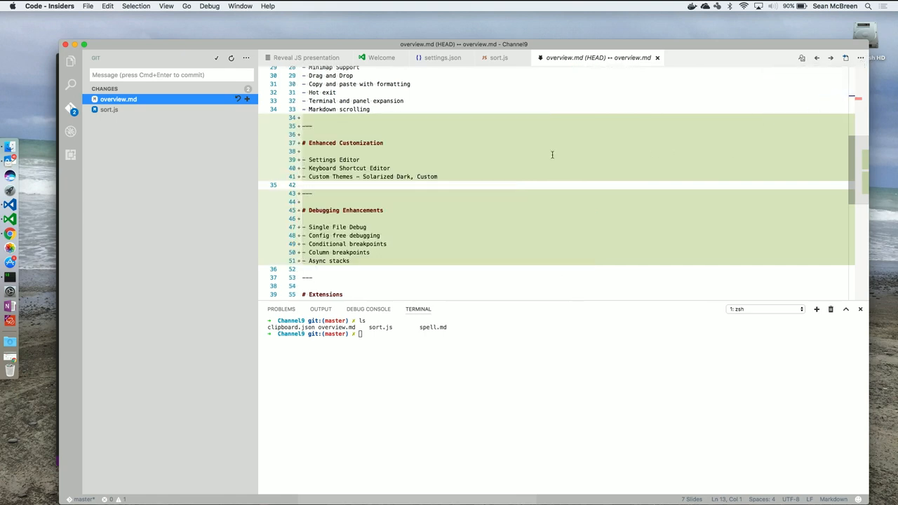
mouse_move(435, 138)
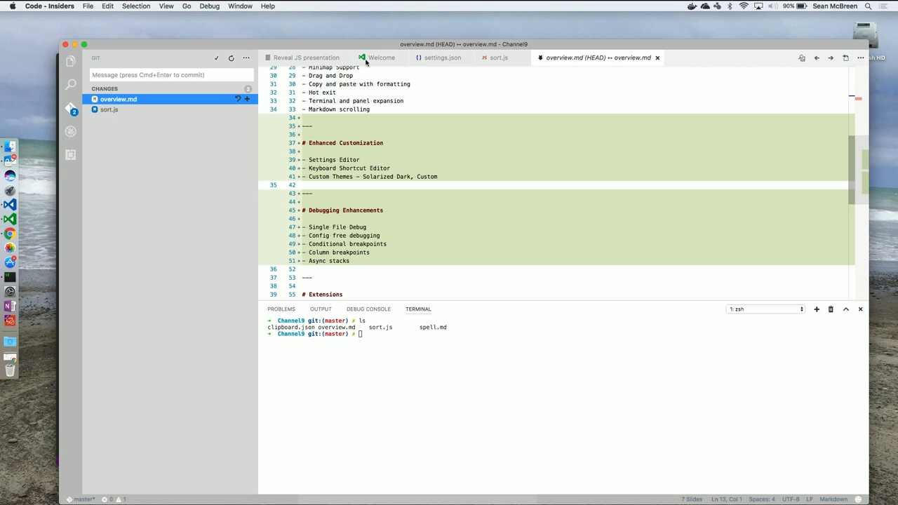
Step: Show the Reveal JS slide deck's Visual Studio Code overview slide
left_click(305, 58)
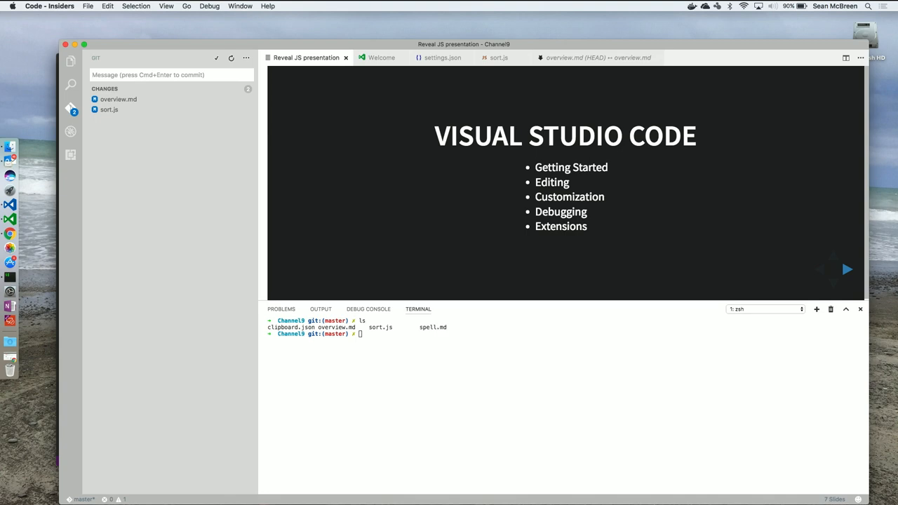
mouse_move(796, 308)
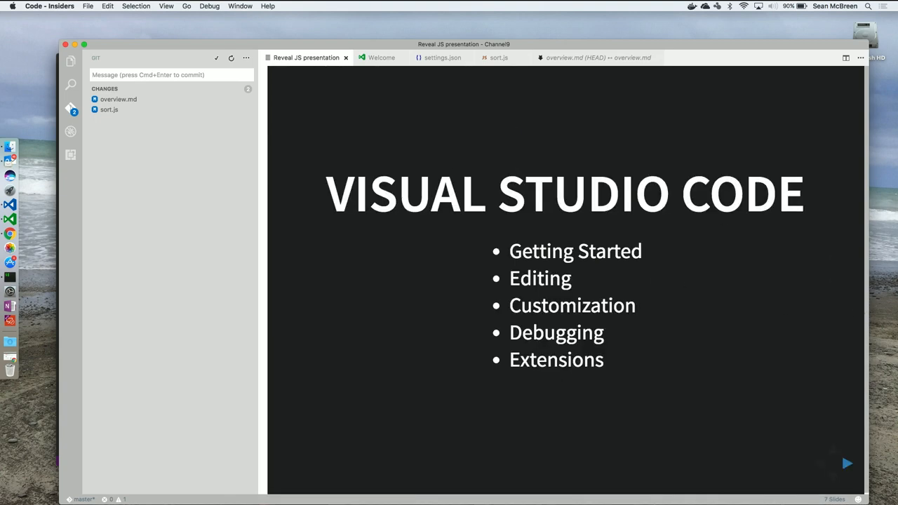
mouse_move(710, 294)
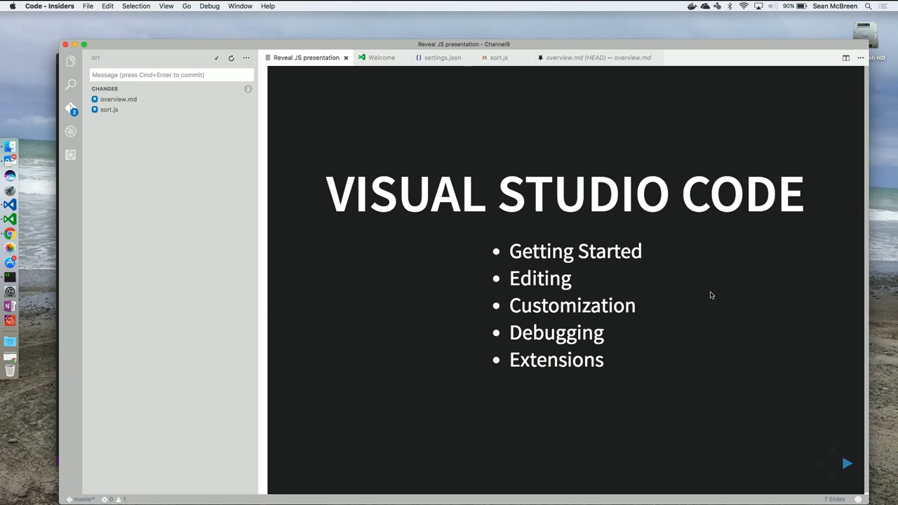
left_click(847, 462)
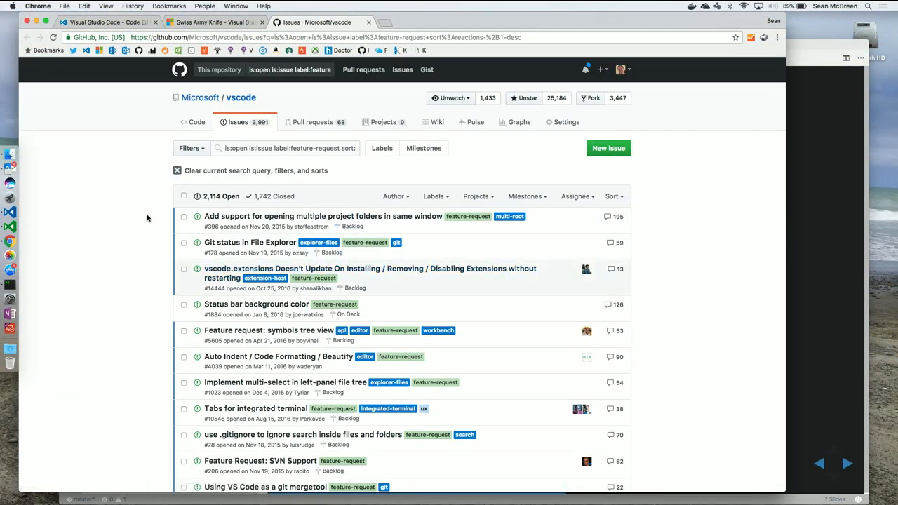
mouse_move(118, 295)
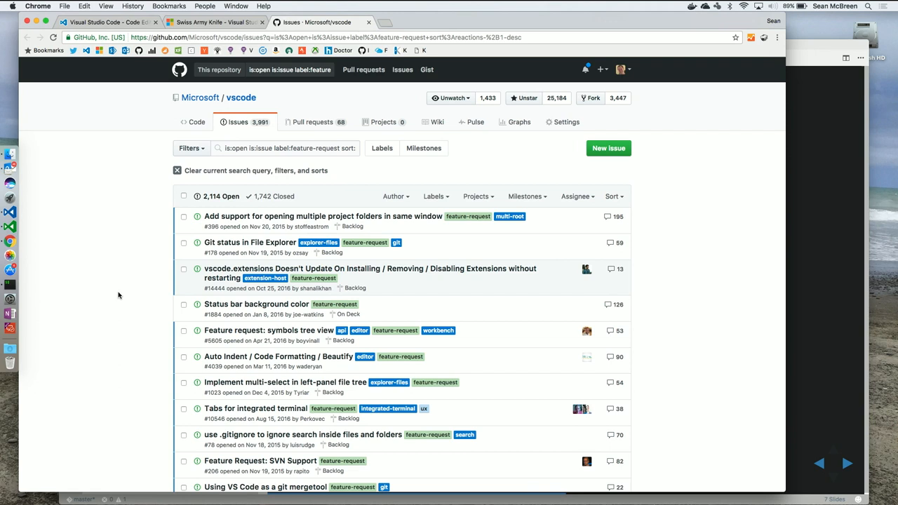
mouse_move(255, 303)
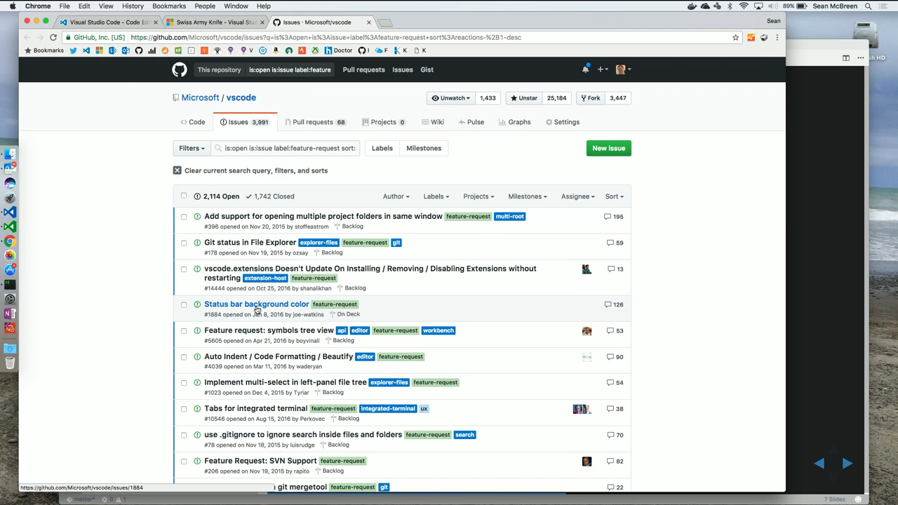
mouse_move(268, 433)
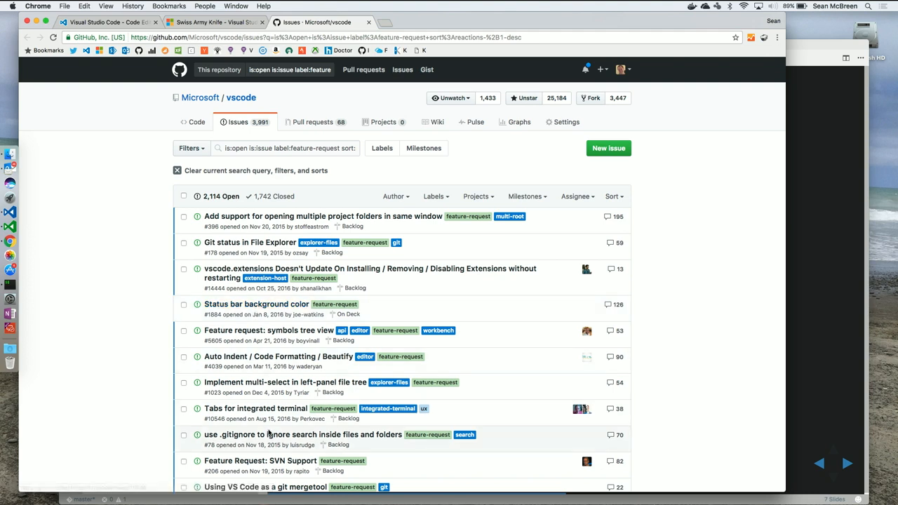
mouse_move(297, 435)
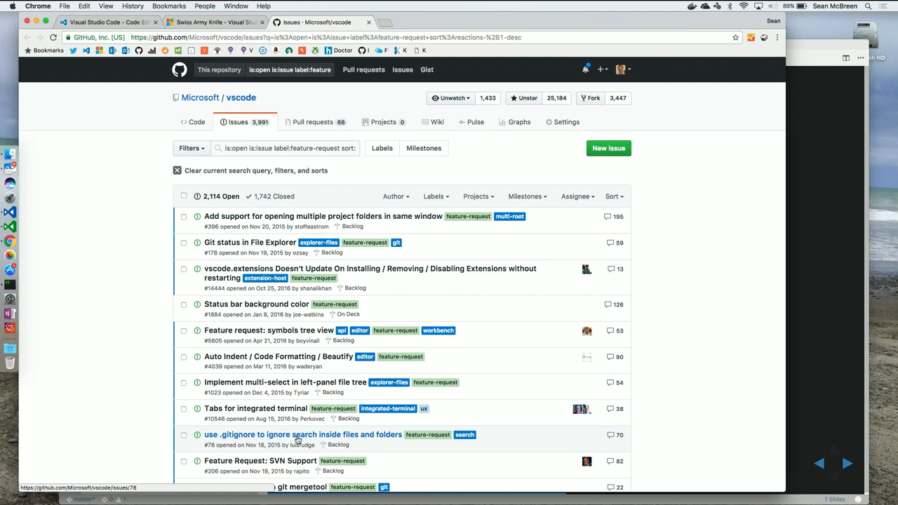
mouse_move(436, 122)
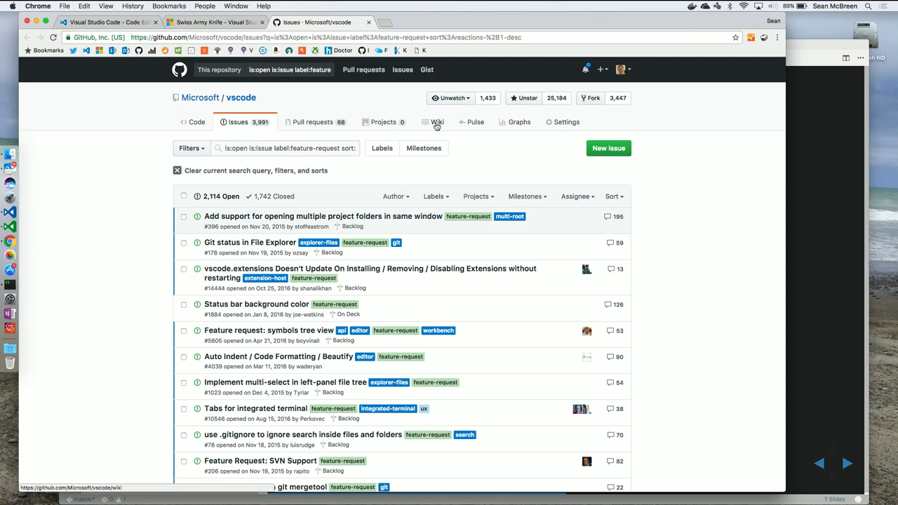
Step: Browse the vscode wiki's Roadmap page
left_click(437, 120)
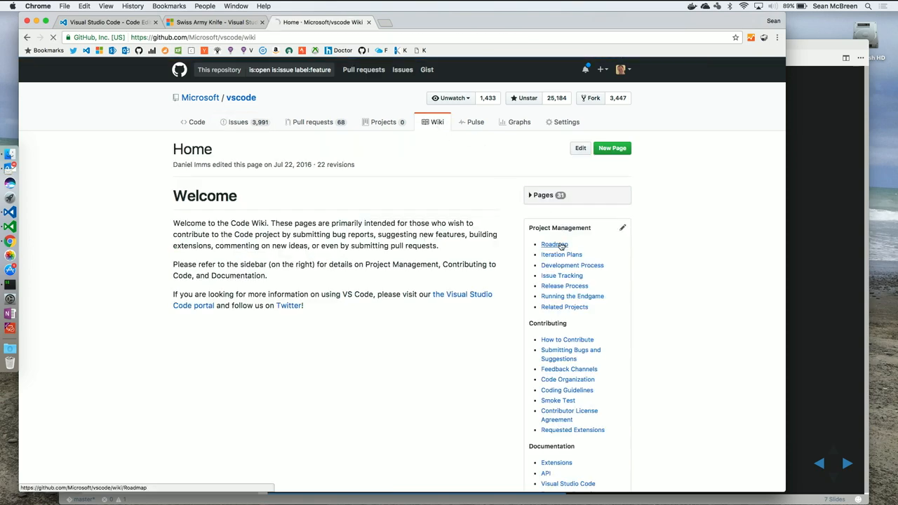
left_click(554, 244)
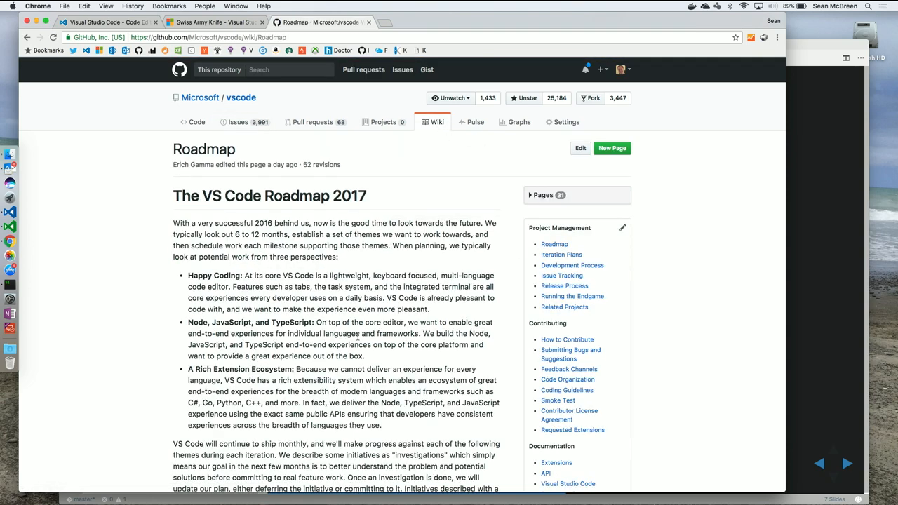
scroll("down", 3)
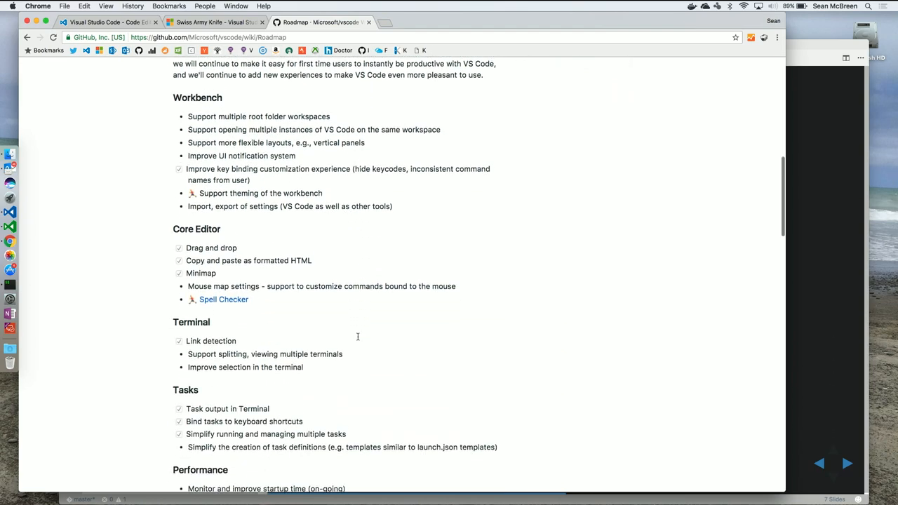
scroll("up", 3)
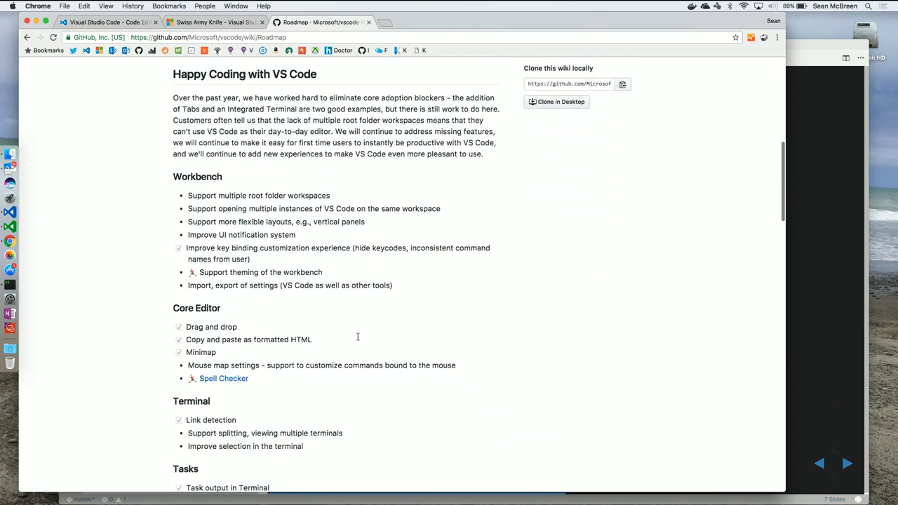
scroll("up", 3)
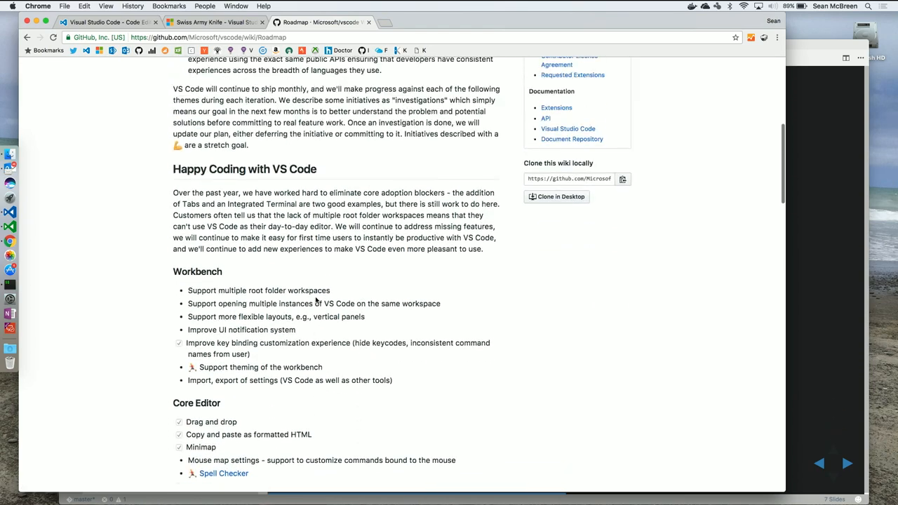
scroll("up", 3)
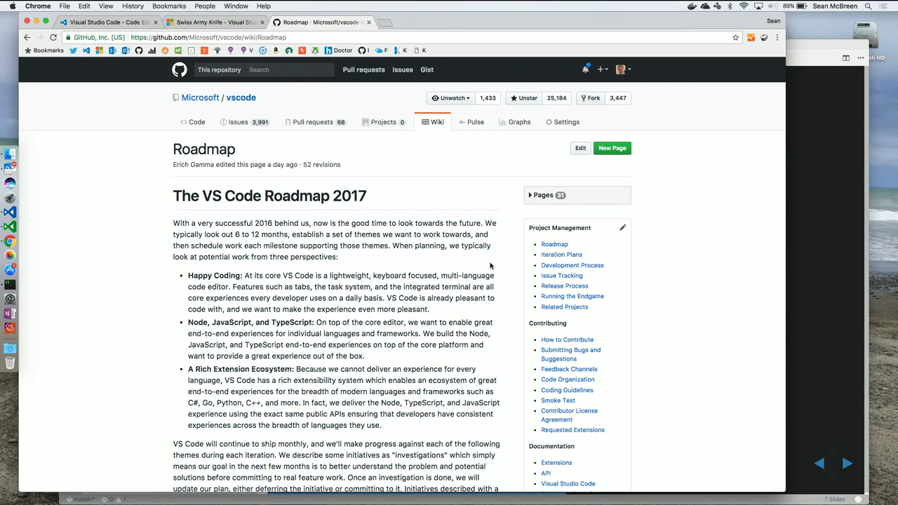
mouse_move(498, 241)
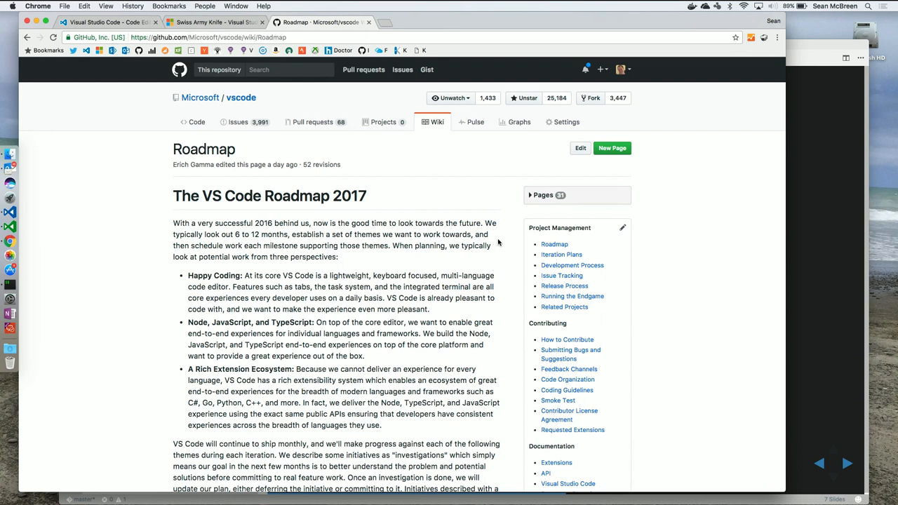
mouse_move(561, 254)
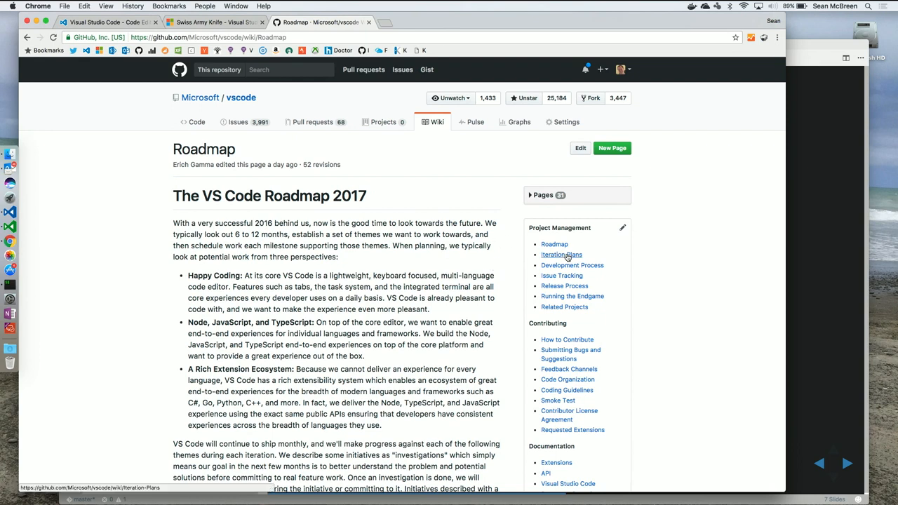
Step: From Iteration Plans, read the March 2017 plan's Workbench and Editor checklists
left_click(561, 254)
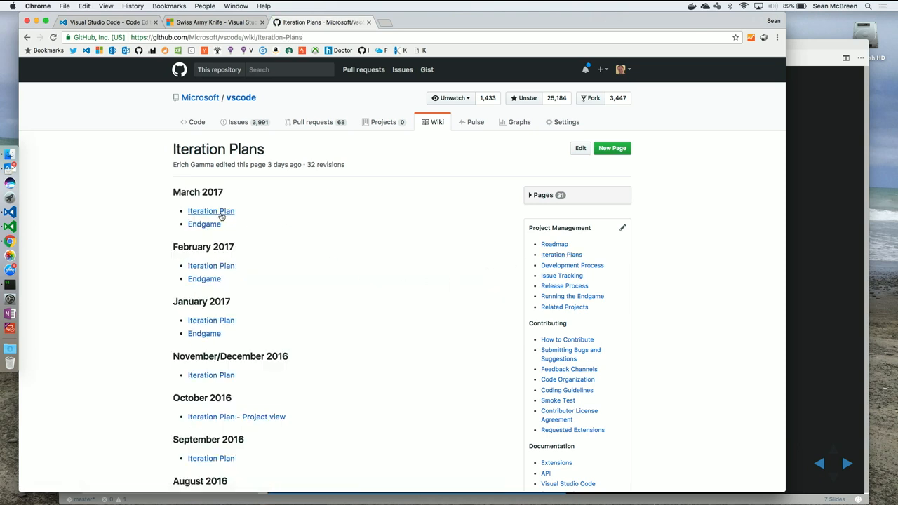
left_click(210, 210)
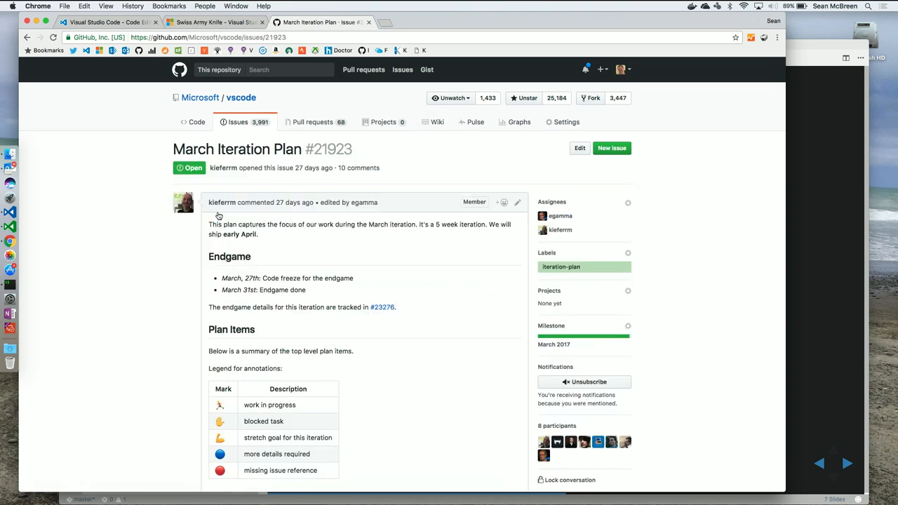
scroll("down", 3)
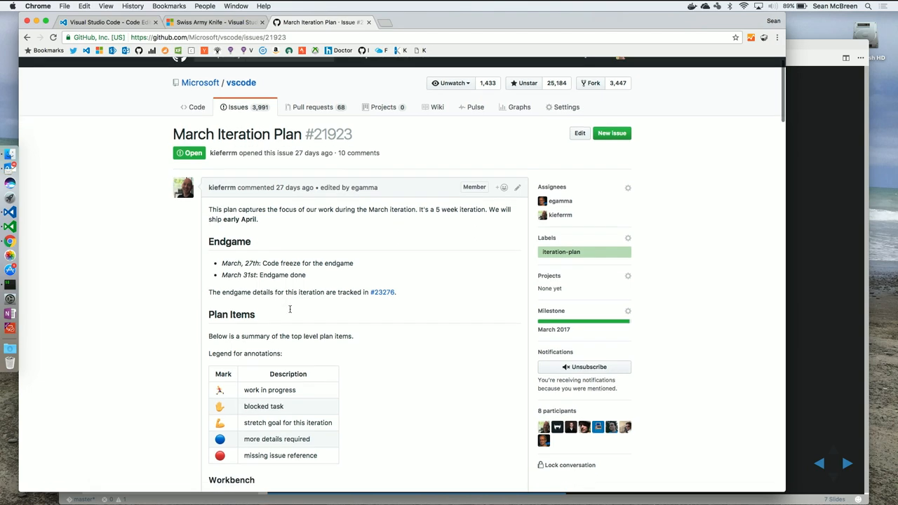
scroll("down", 3)
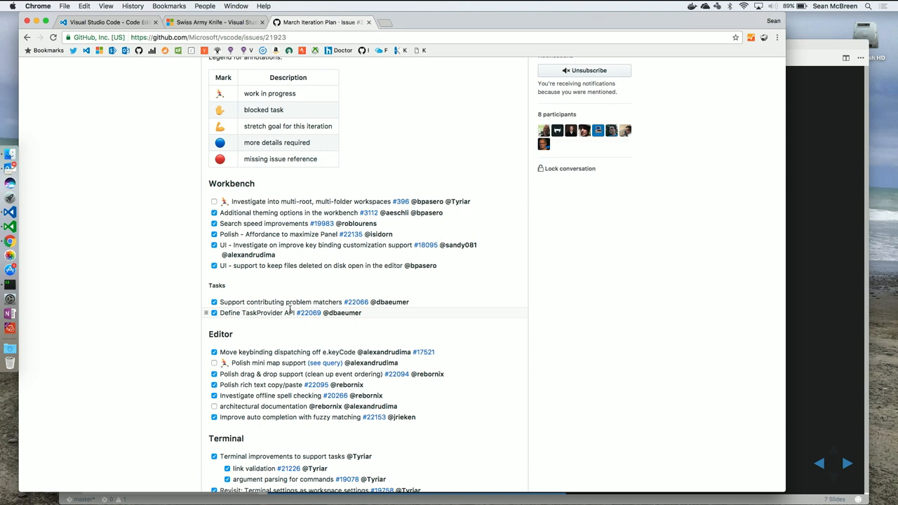
mouse_move(350, 234)
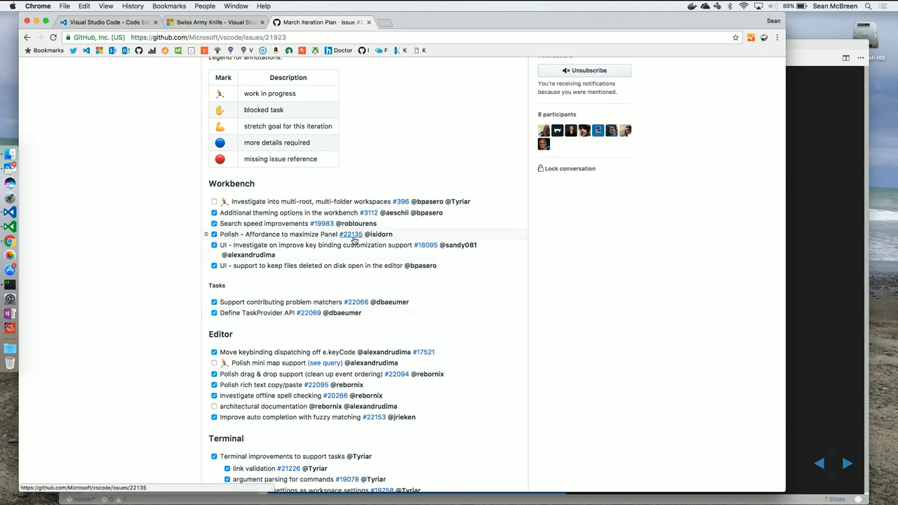
mouse_move(351, 232)
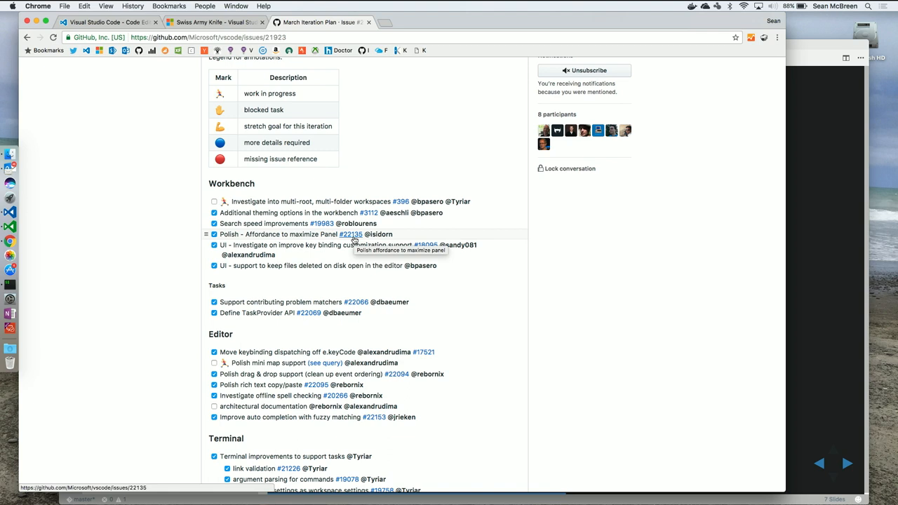
mouse_move(503, 232)
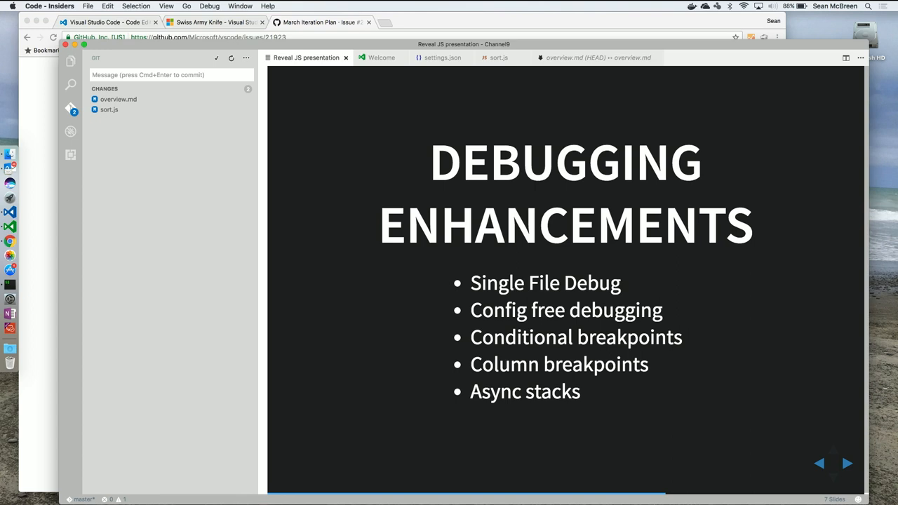
mouse_move(70, 257)
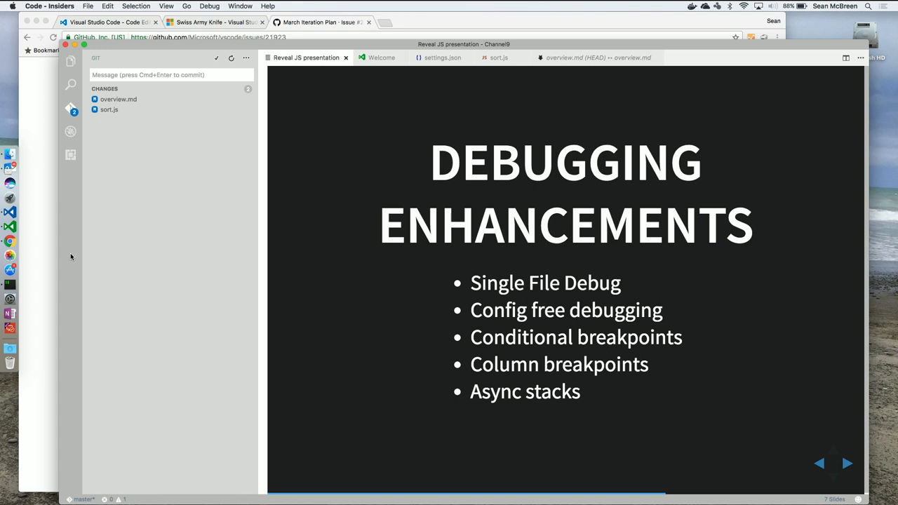
mouse_move(134, 170)
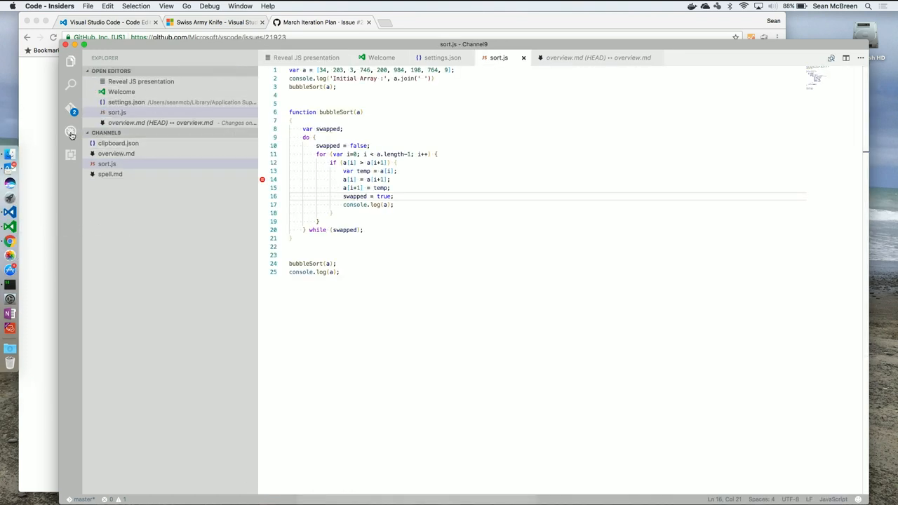
Step: Generate launch.json from the Debug view with a Node.js: Mocha Tests configuration, then return to the overview.md diff
left_click(70, 132)
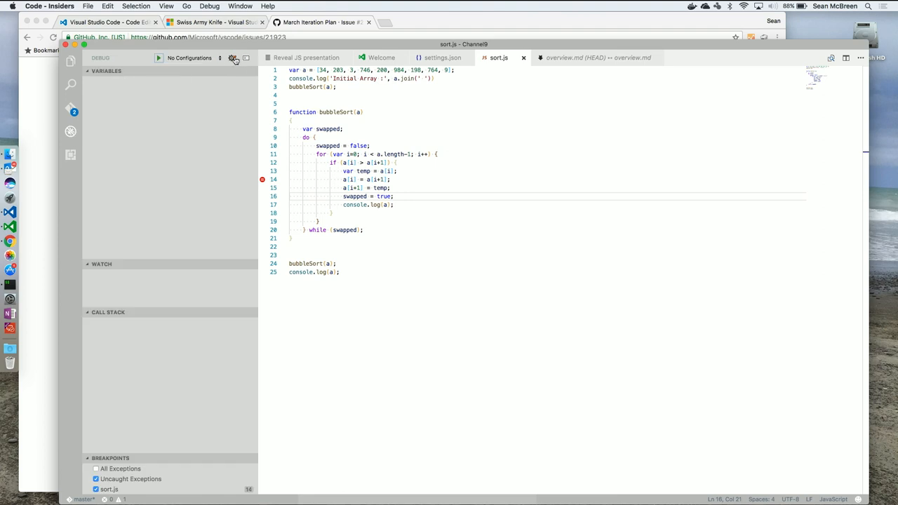
left_click(232, 58)
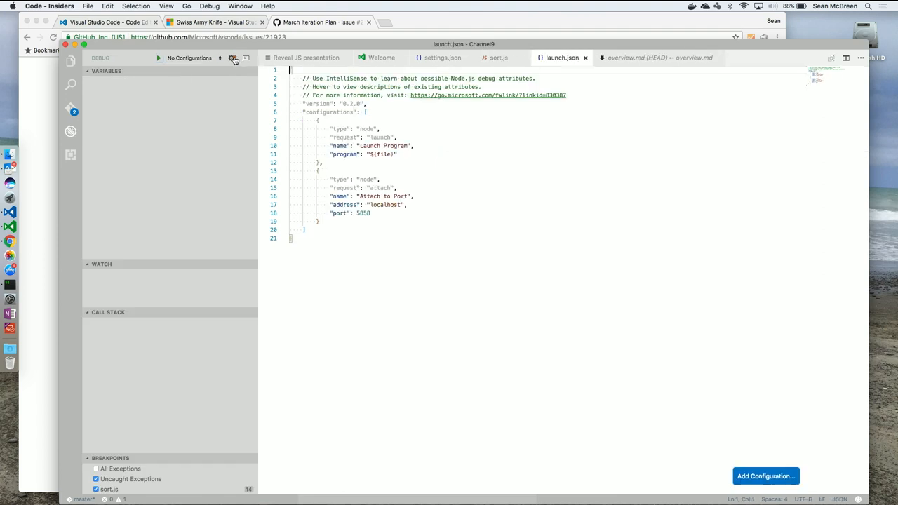
left_click(190, 58)
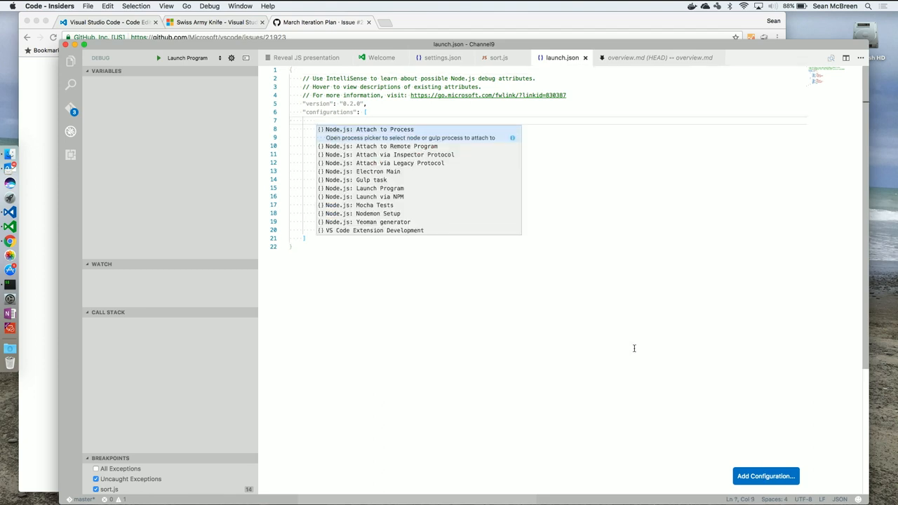
mouse_move(435, 197)
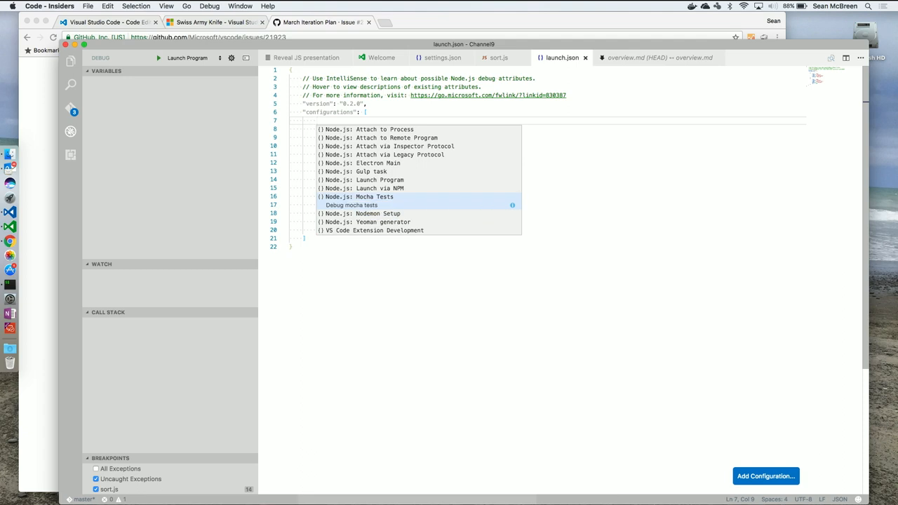
left_click(370, 196)
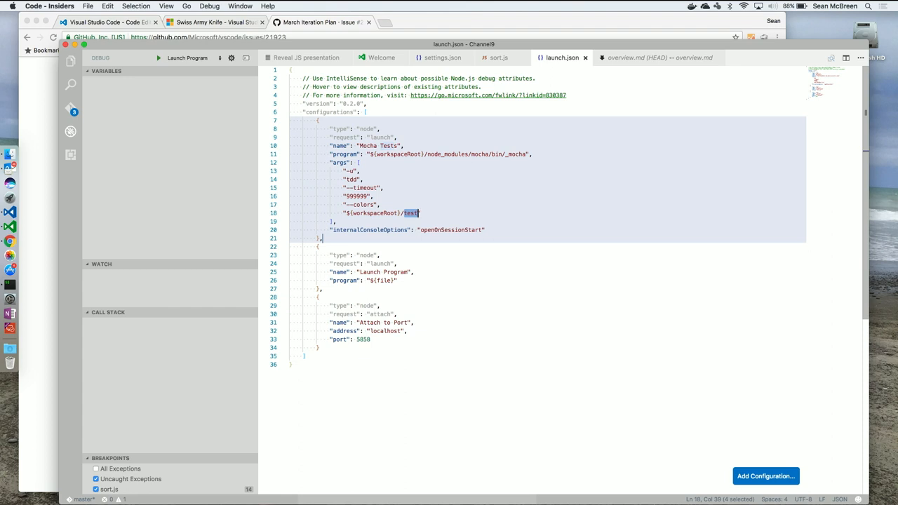
mouse_move(502, 244)
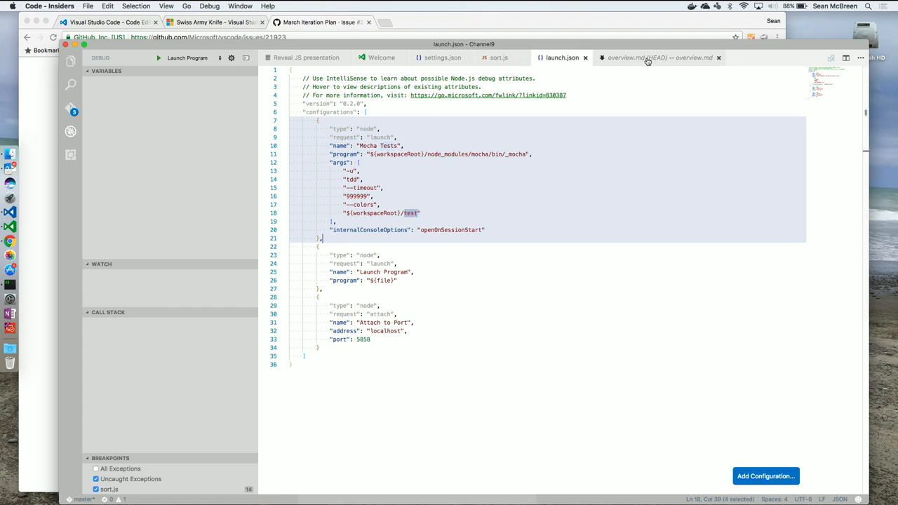
left_click(659, 57)
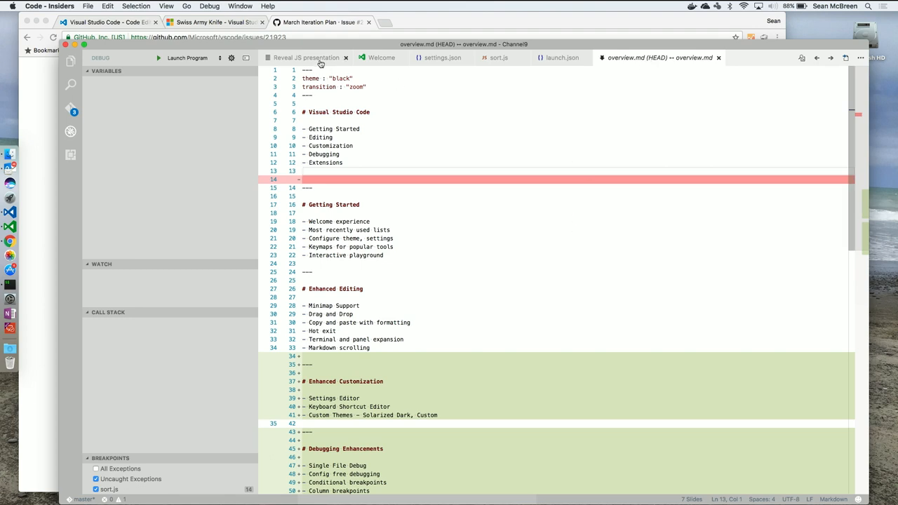
Step: Return to the Reveal JS presentation showing the Visual Studio Code title slide
left_click(306, 58)
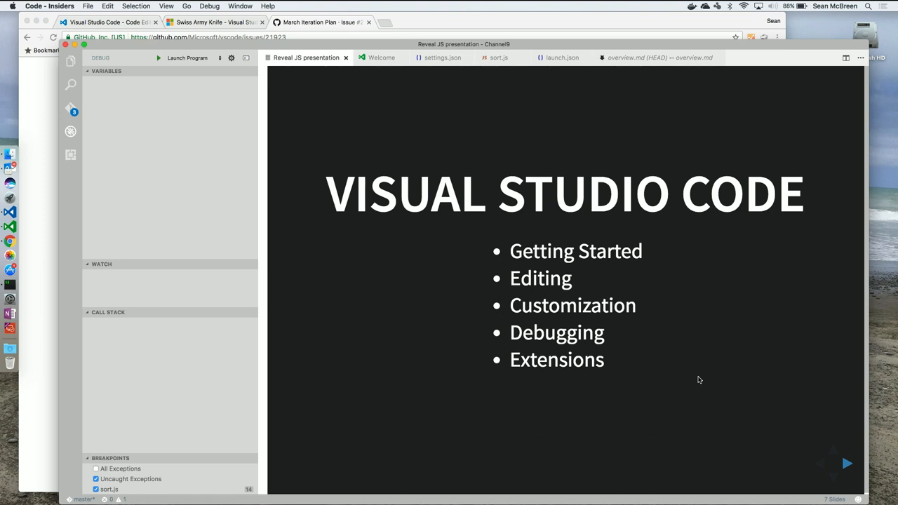
mouse_move(723, 381)
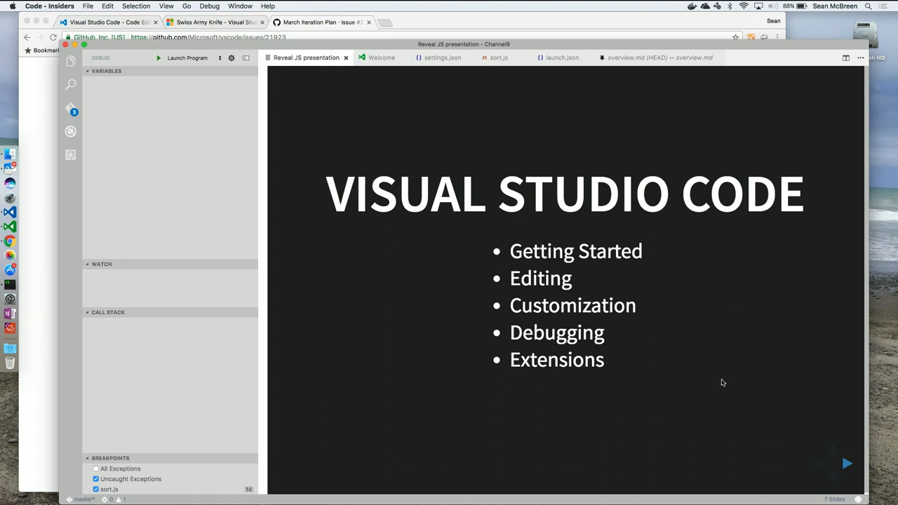
mouse_move(659, 368)
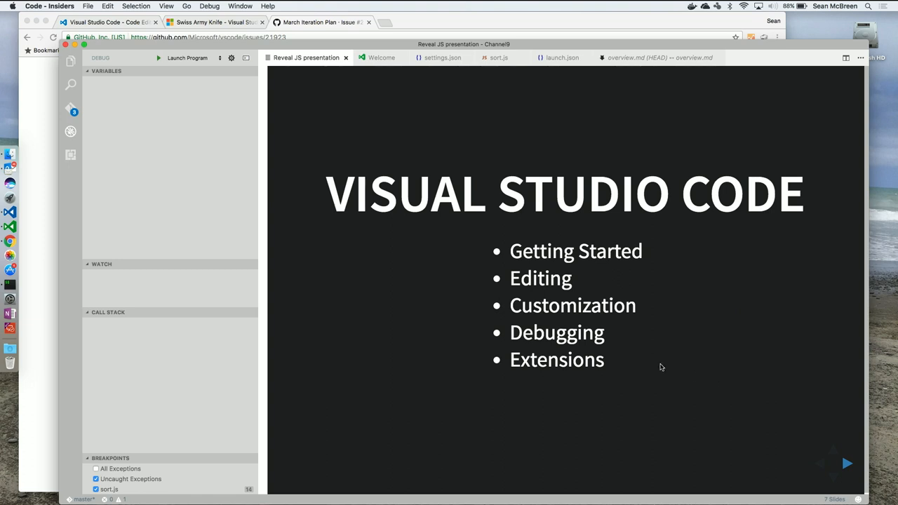
mouse_move(70, 154)
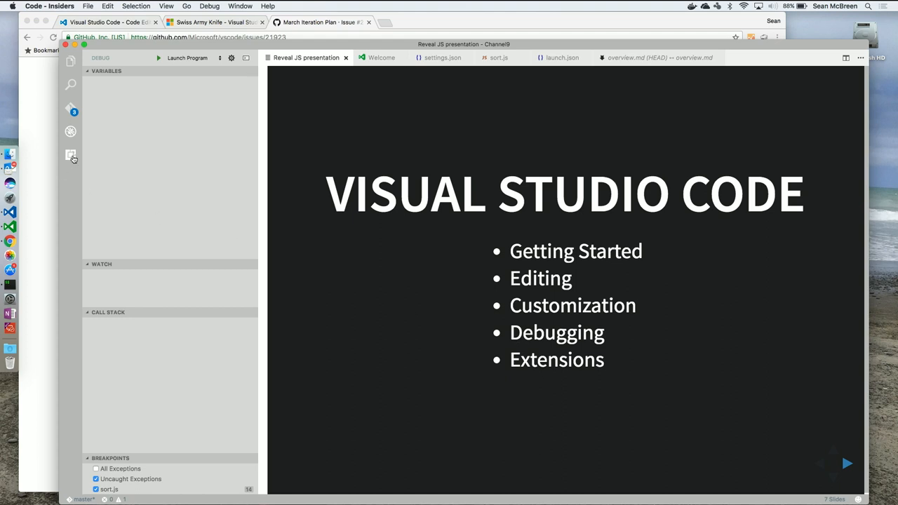
Step: Search the Extensions marketplace for 'sca', 'flow', then 'java' to list Java extensions
left_click(70, 155)
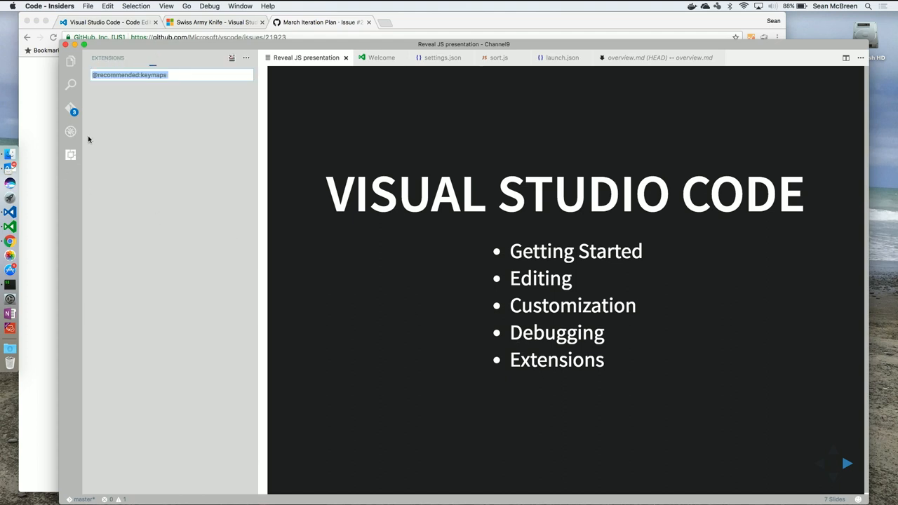
mouse_move(129, 142)
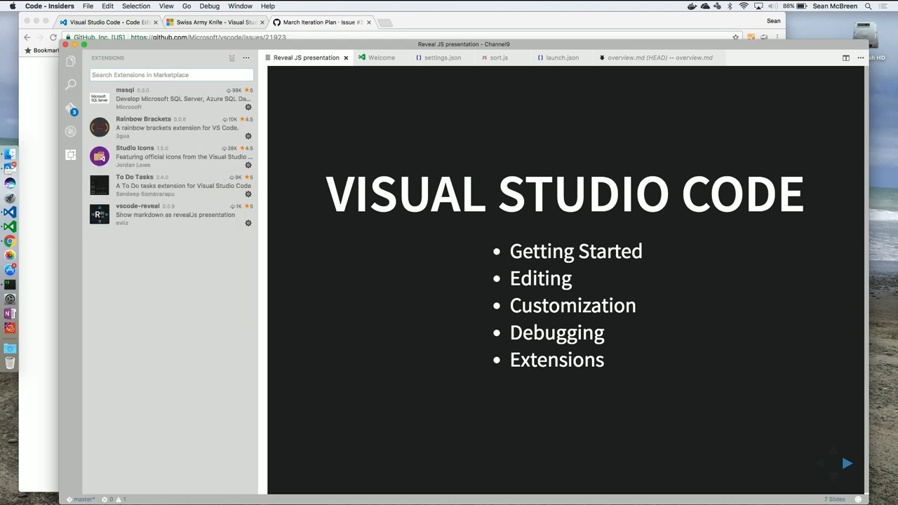
type("sca")
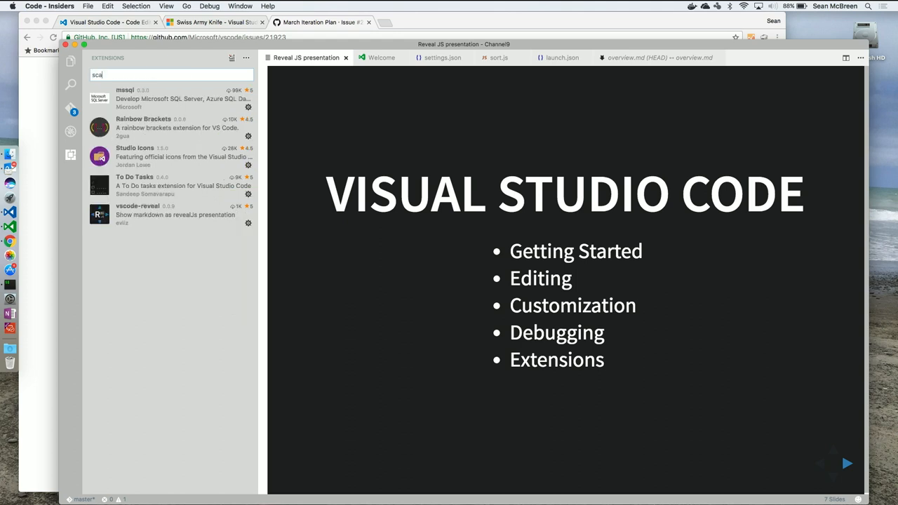
type("flo")
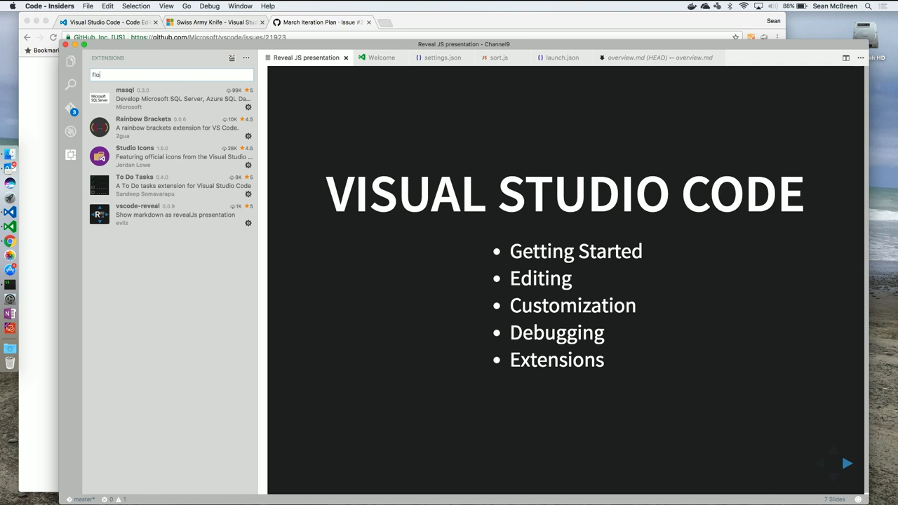
type("w")
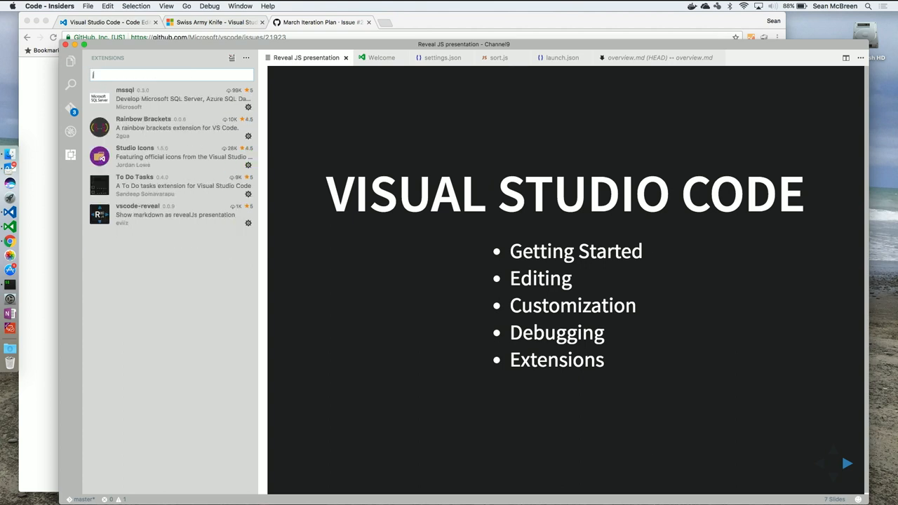
type("java")
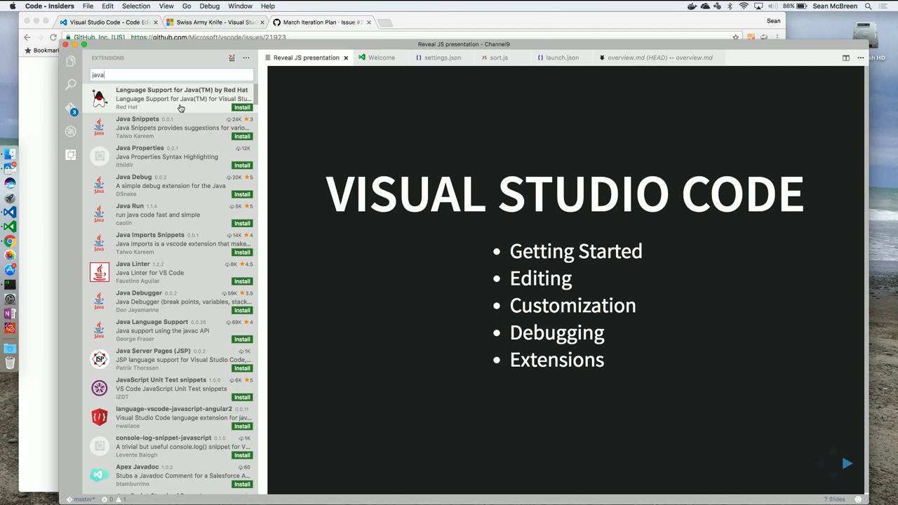
mouse_move(164, 90)
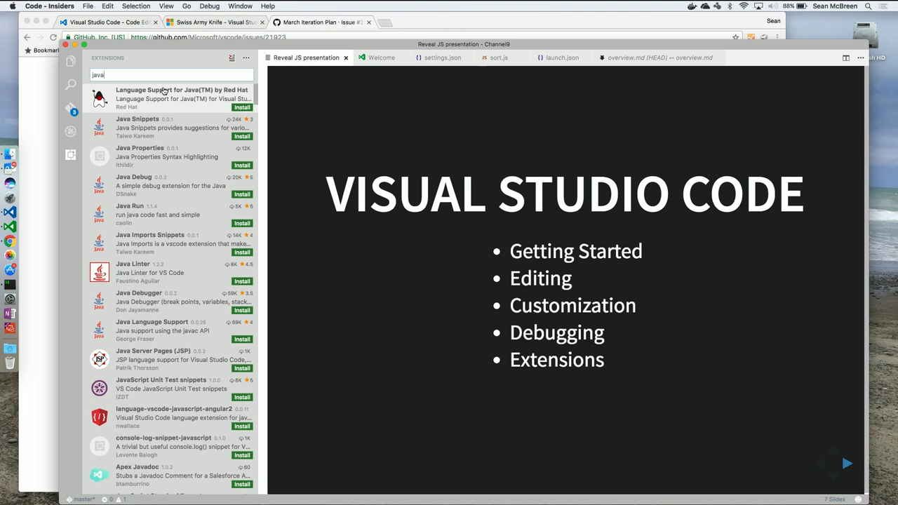
mouse_move(204, 47)
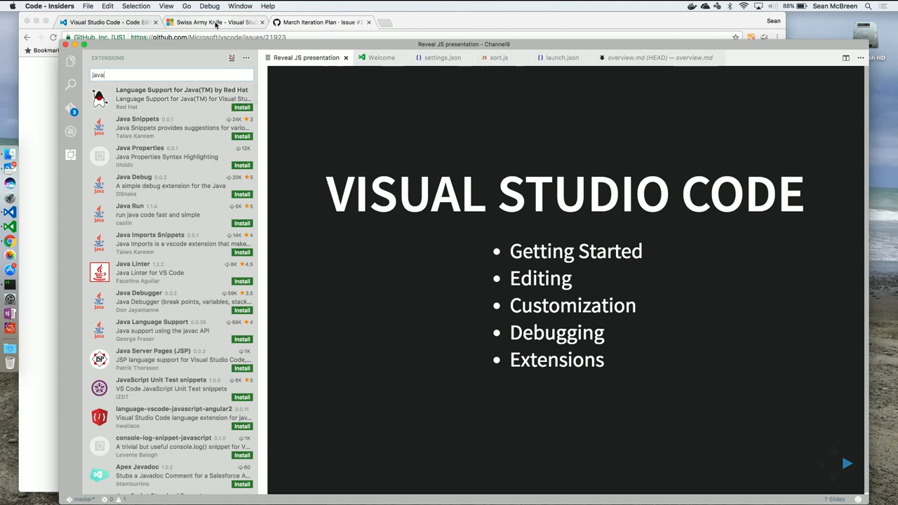
Step: Review the Swiss Army Knife Marketplace page down through its bundled extensions table
left_click(216, 23)
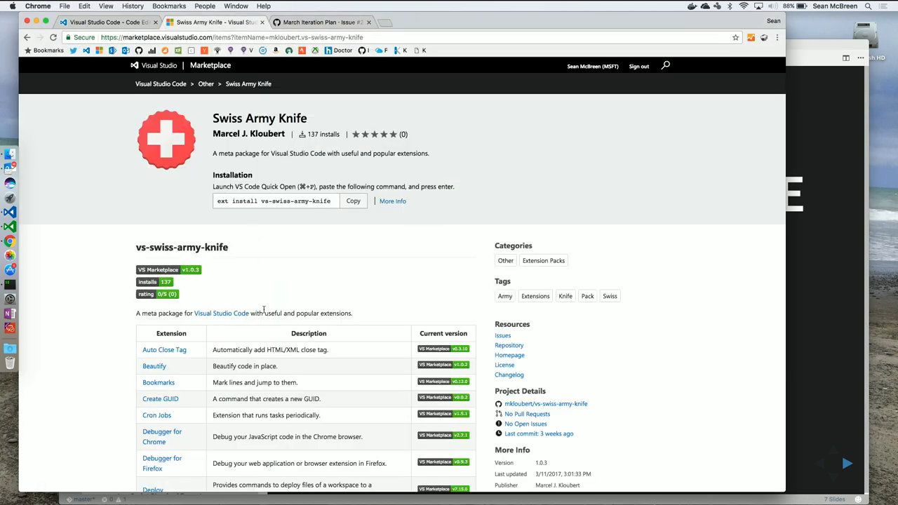
mouse_move(284, 328)
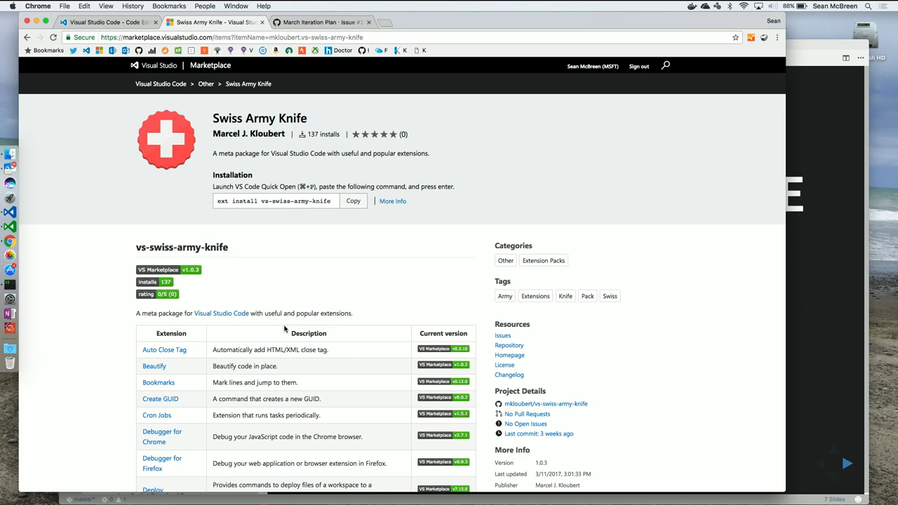
mouse_move(550, 308)
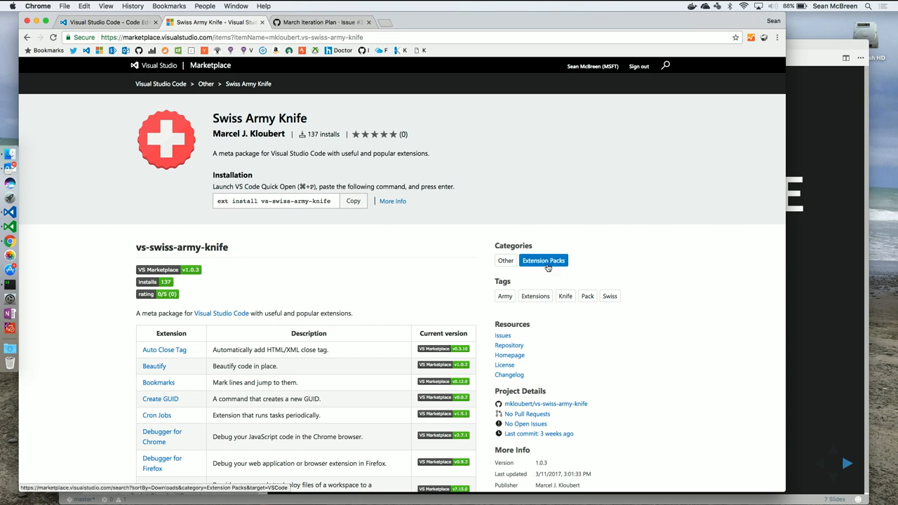
mouse_move(350, 331)
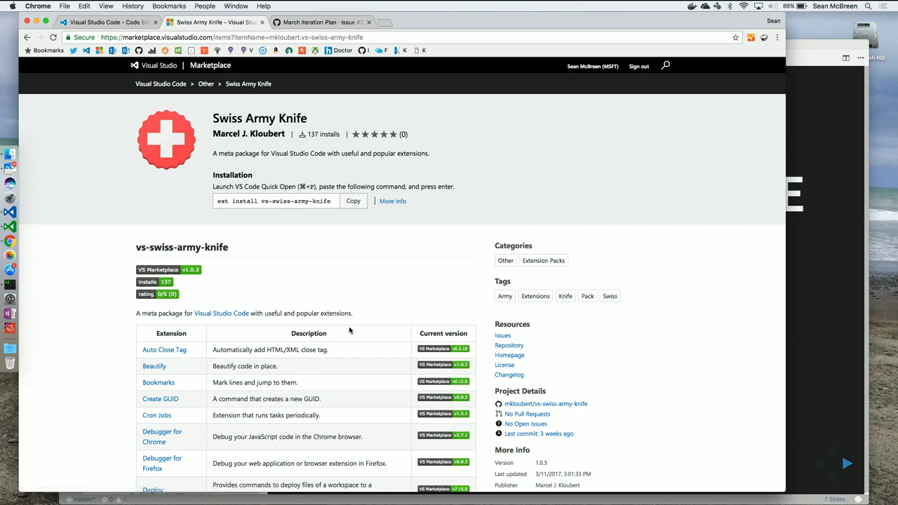
scroll("down", 3)
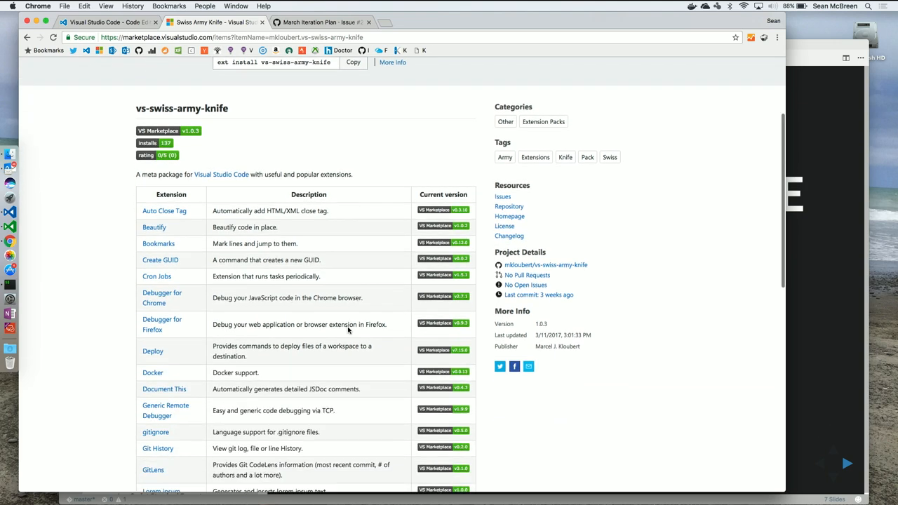
scroll("down", 3)
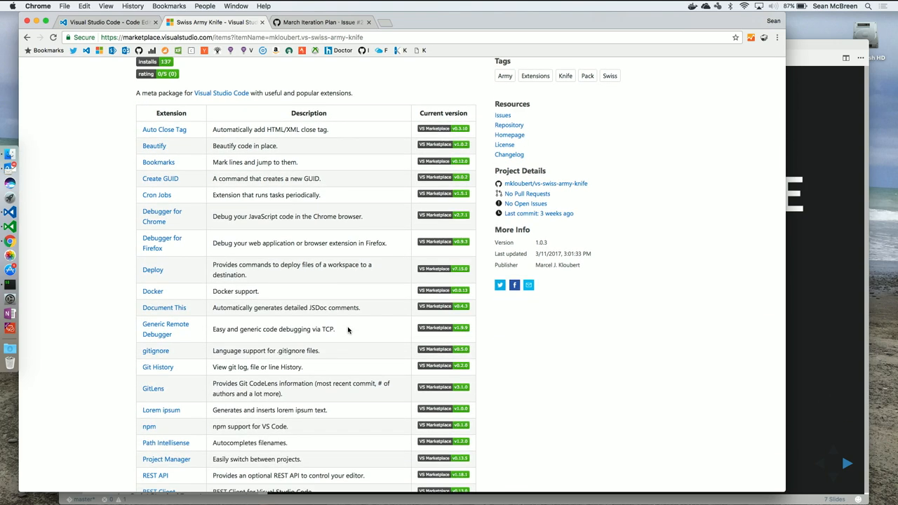
mouse_move(774, 299)
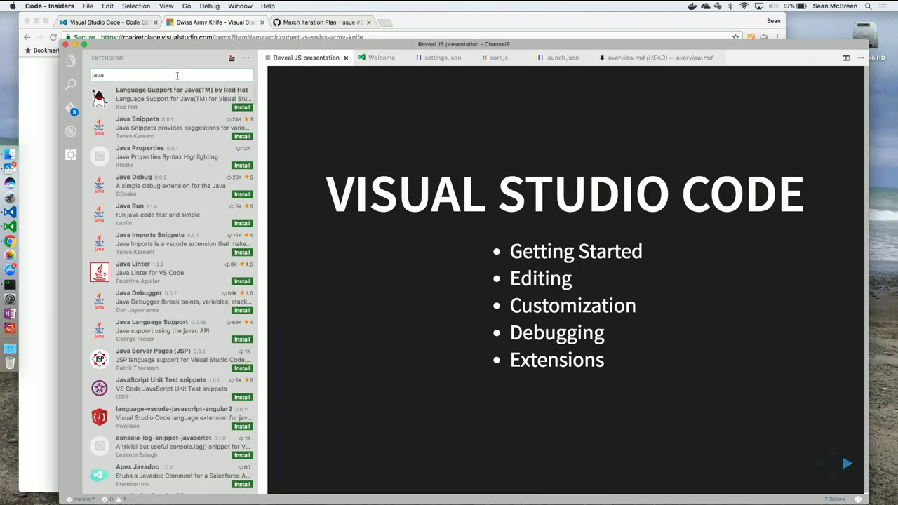
Step: Search Extensions for 'swiss army' and view the Swiss Army Knife pack's description
type("swiss")
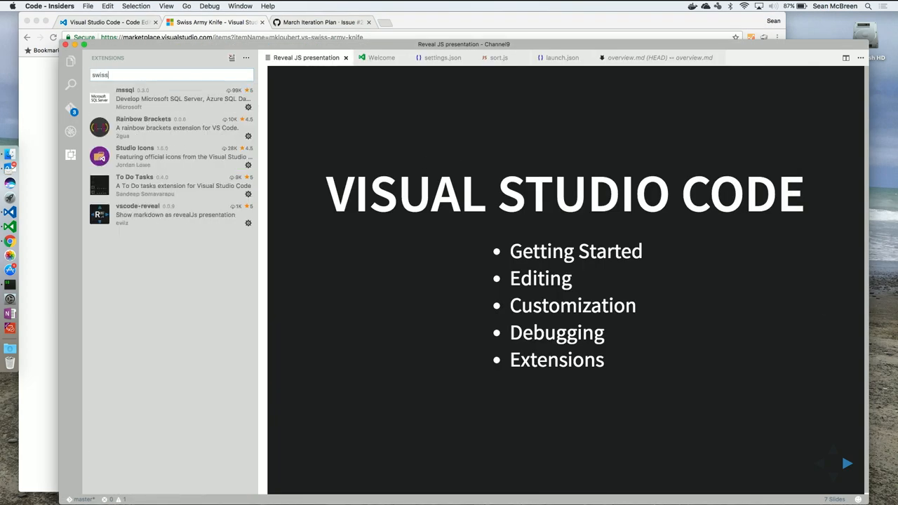
type("army")
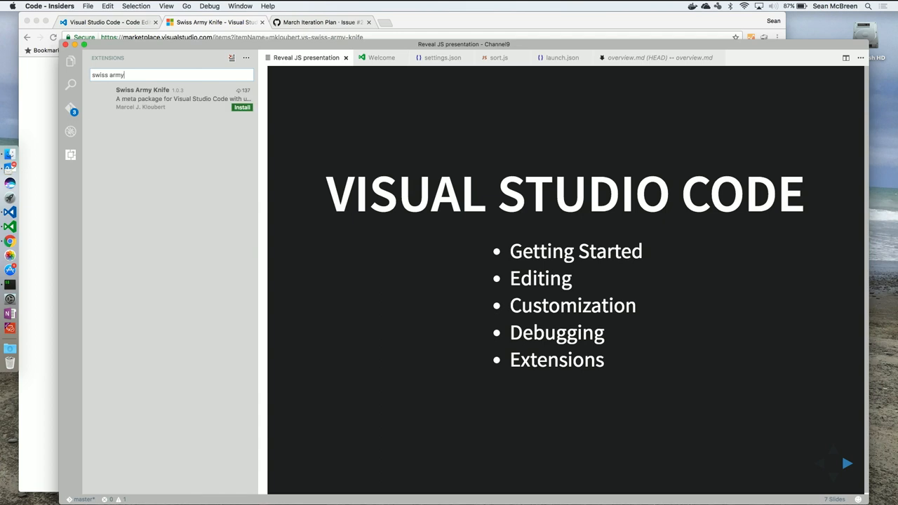
left_click(168, 98)
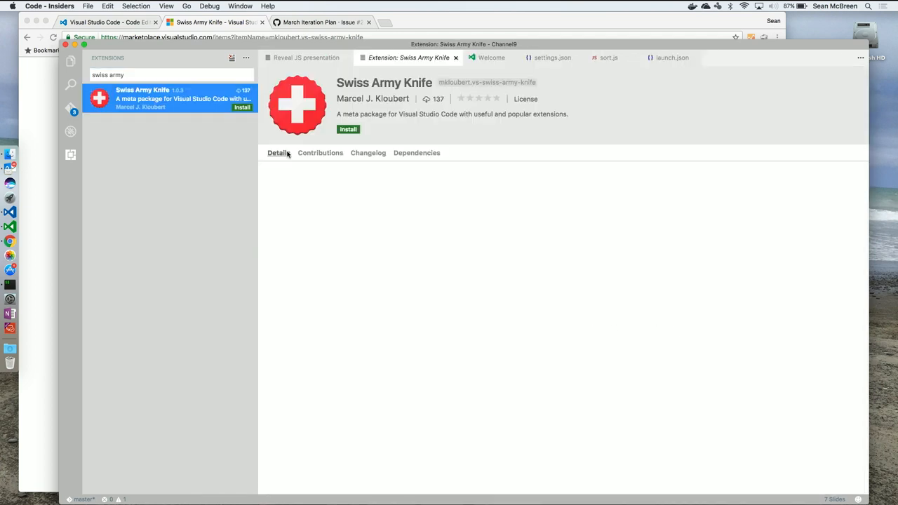
left_click(277, 153)
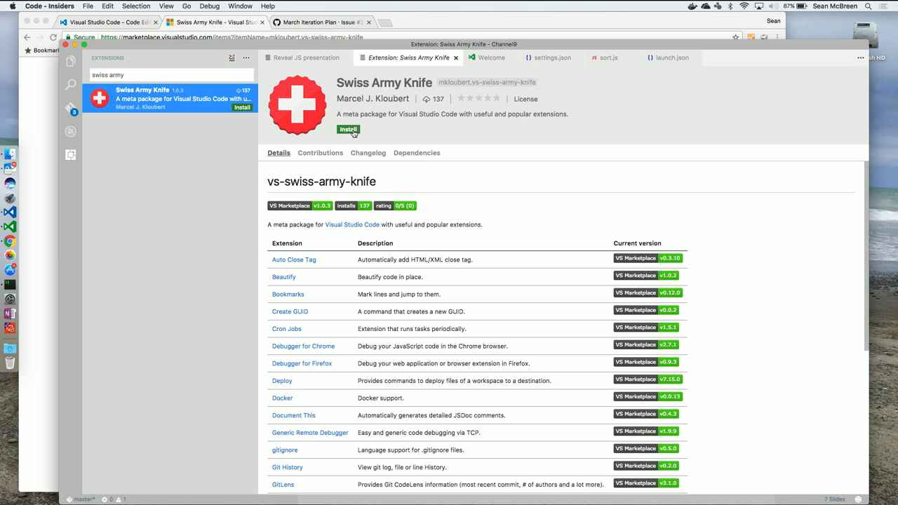
Step: Install the Swiss Army Knife pack with its dependencies and return to the presentation
left_click(348, 129)
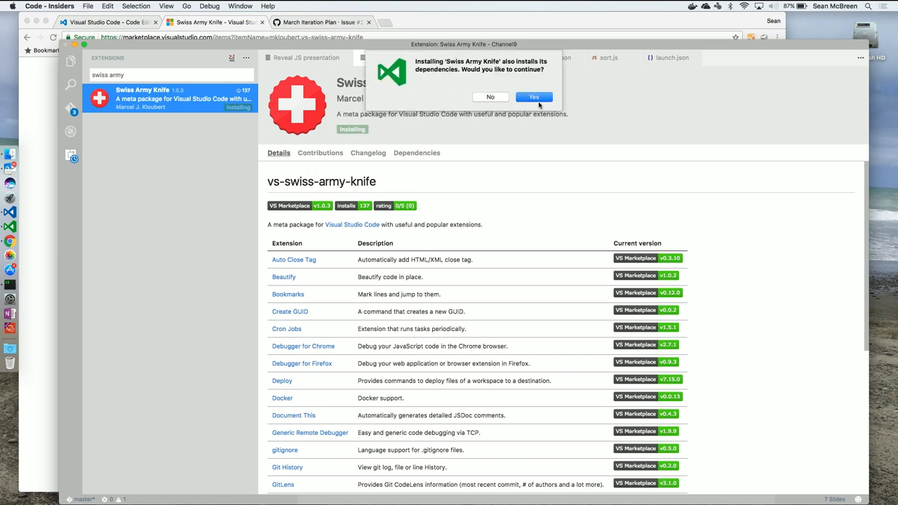
left_click(533, 97)
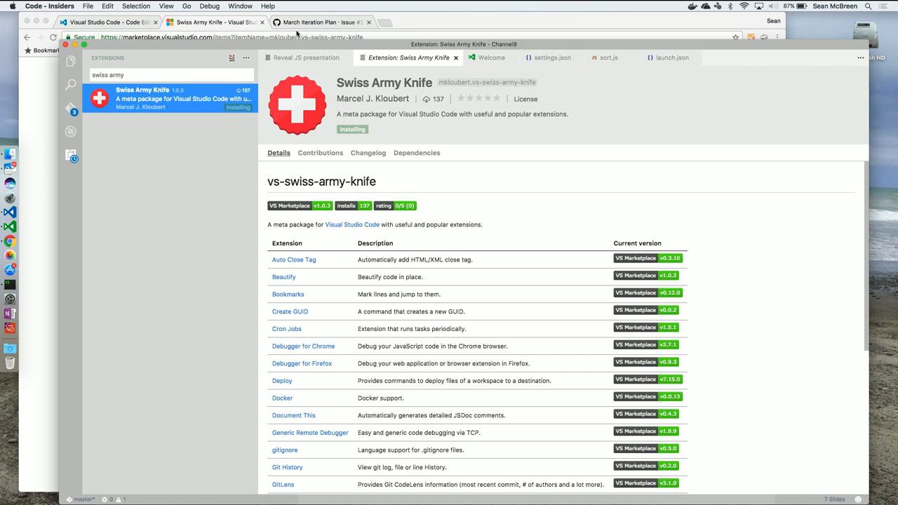
left_click(302, 57)
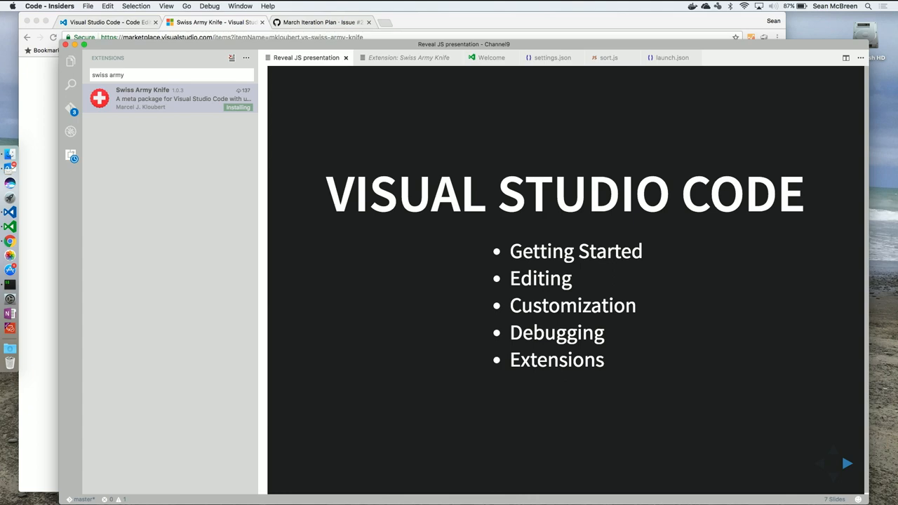
Step: Show the Extensions slide, then reload the window to activate the Swiss Army Knife pack
left_click(847, 463)
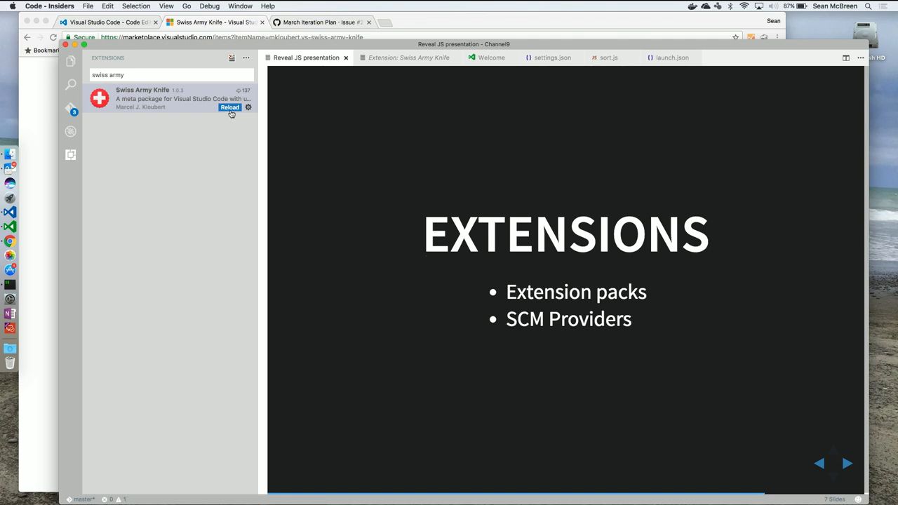
left_click(230, 106)
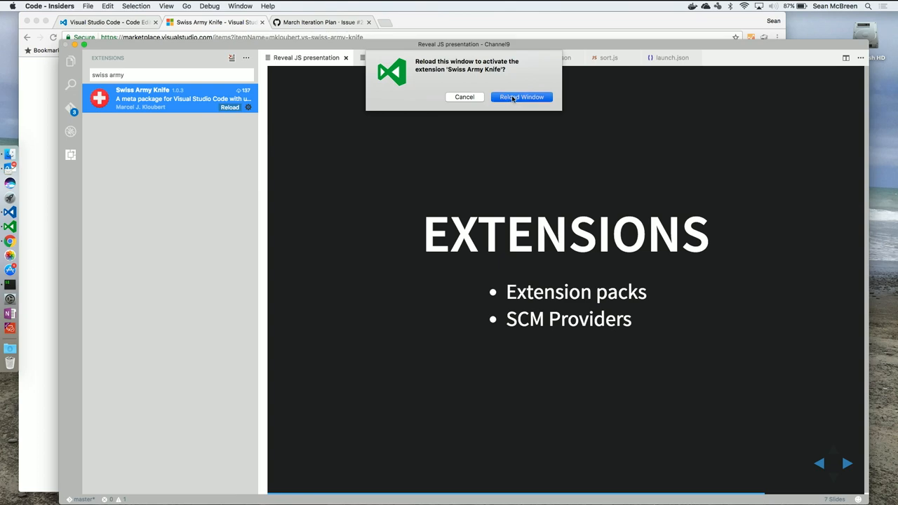
left_click(521, 97)
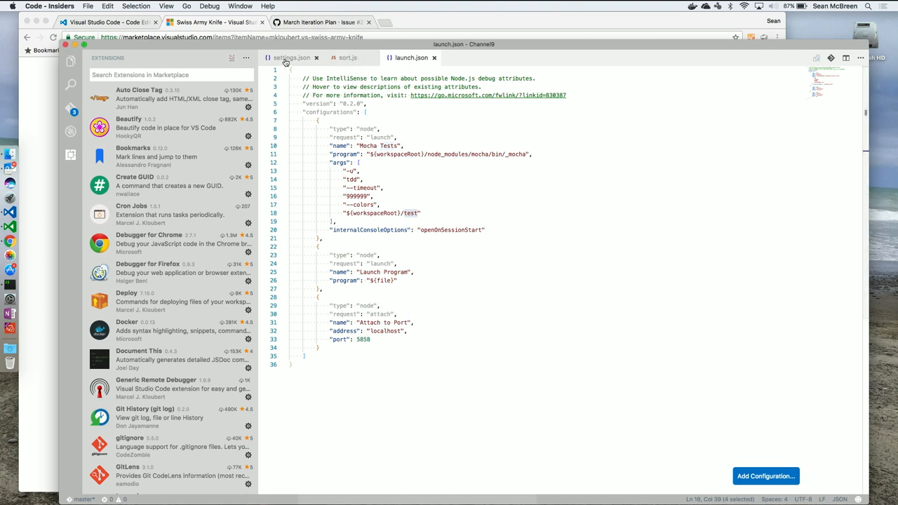
mouse_move(288, 57)
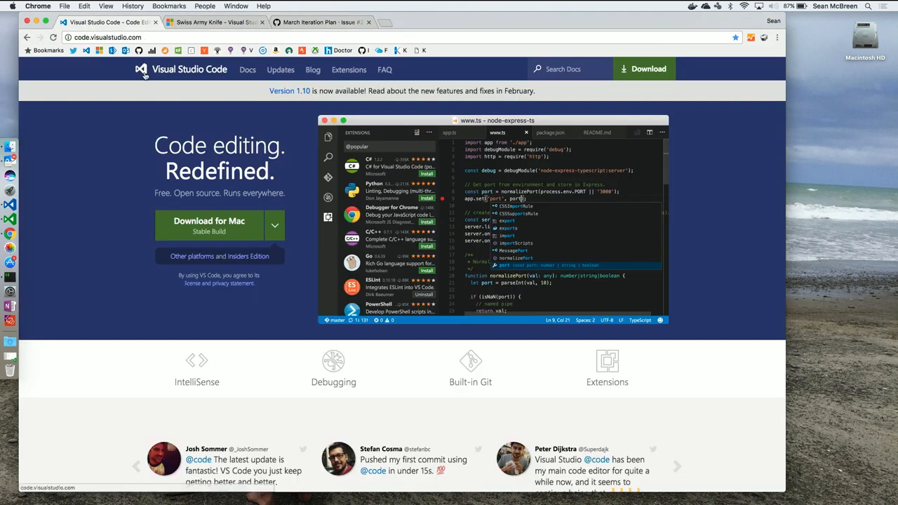
mouse_move(199, 106)
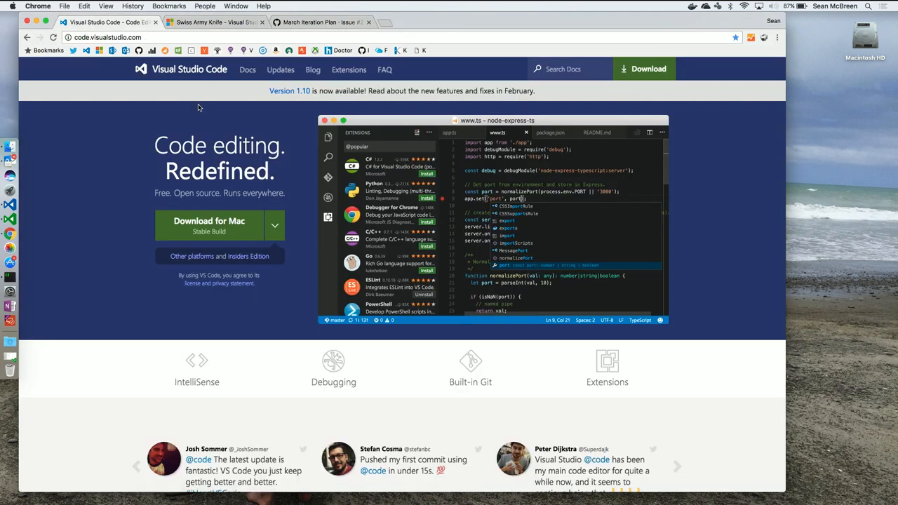
mouse_move(285, 204)
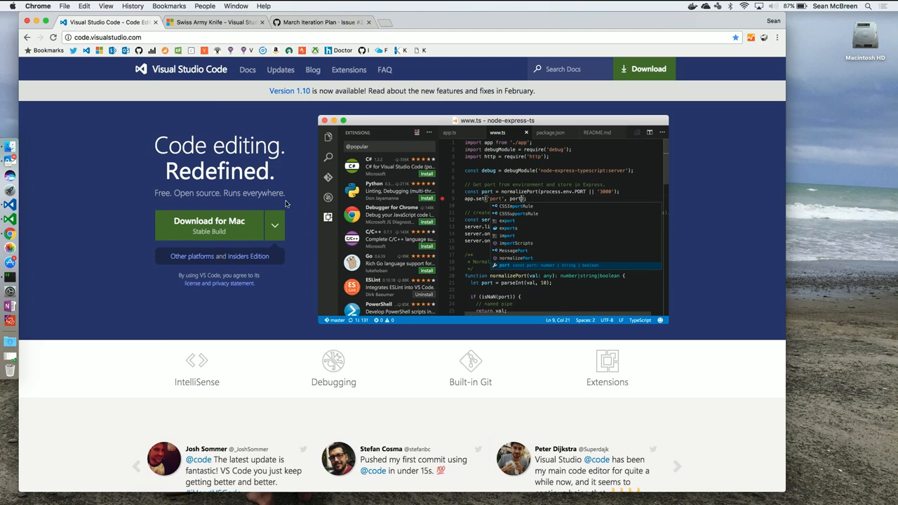
Step: View download options for other platforms on code.visualstudio.com, then the Getting Started docs
left_click(275, 224)
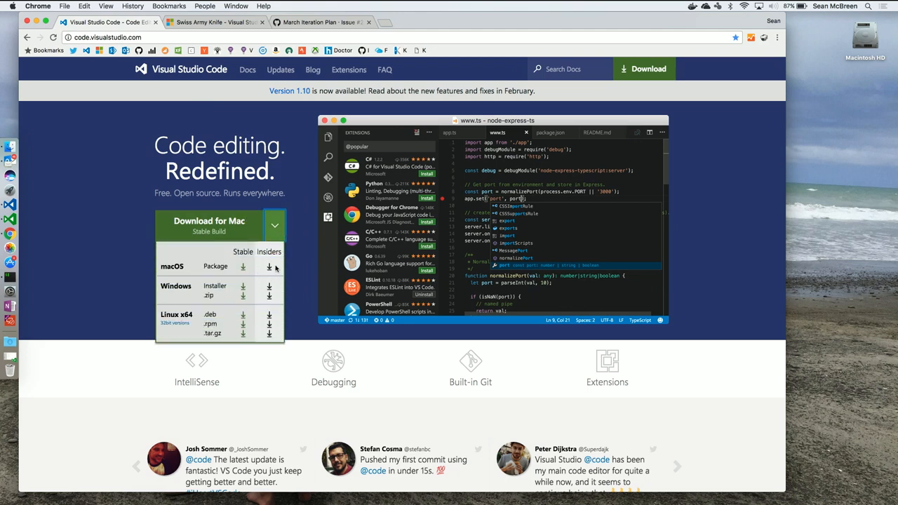
mouse_move(300, 193)
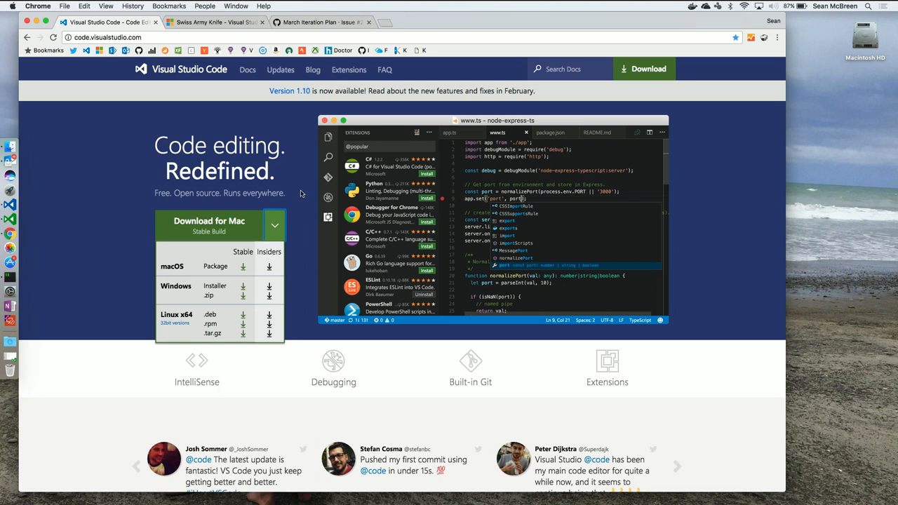
left_click(247, 70)
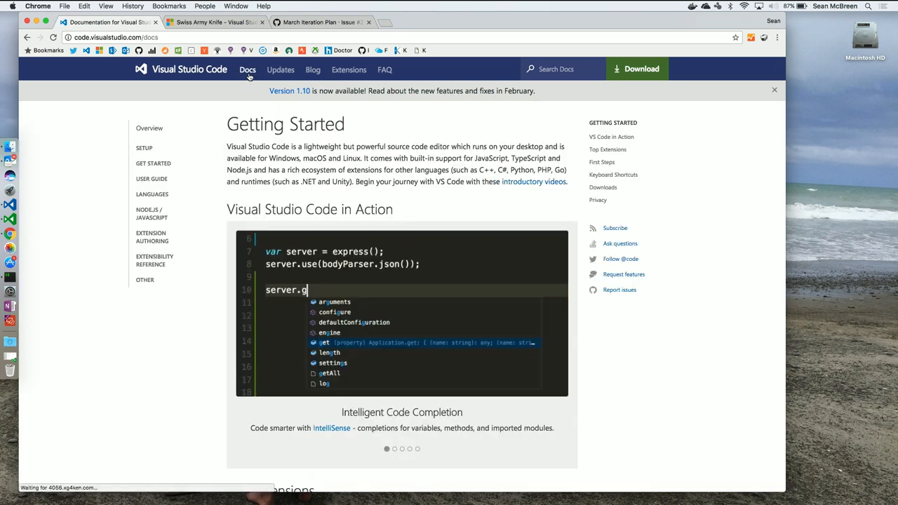
left_click(151, 178)
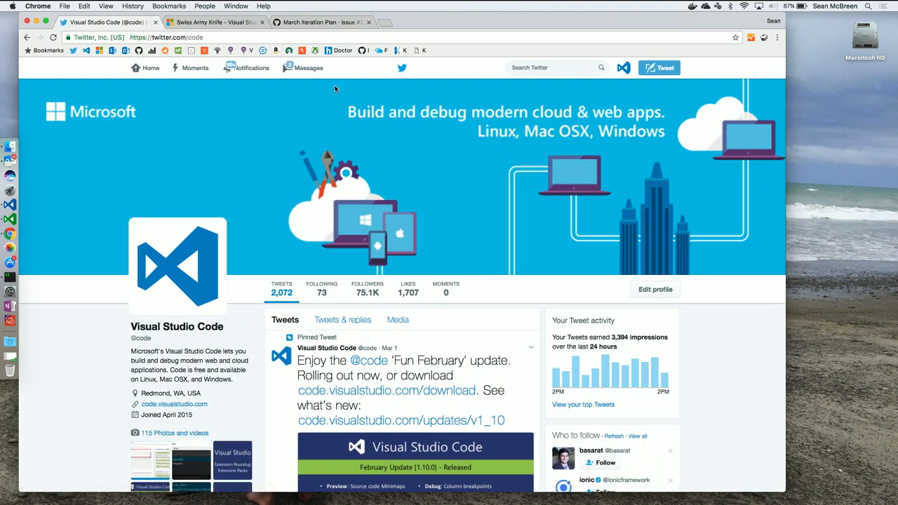
mouse_move(562, 92)
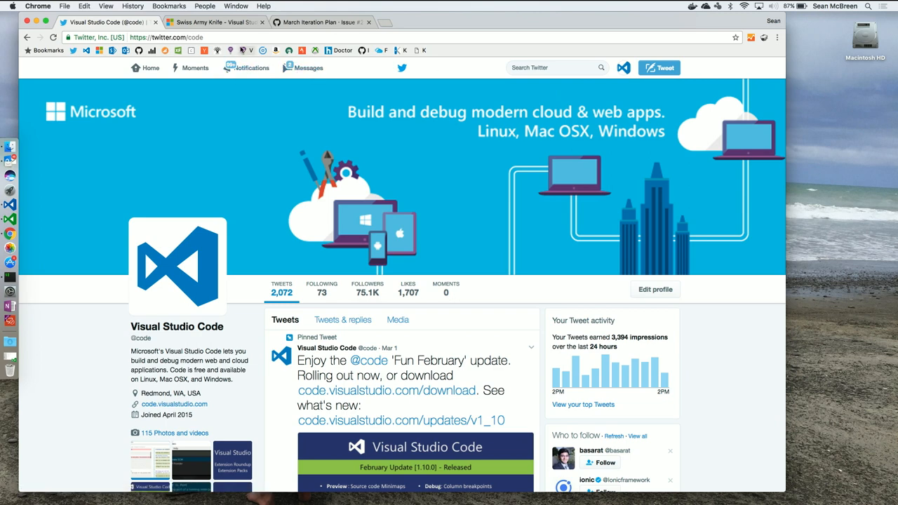
mouse_move(216, 23)
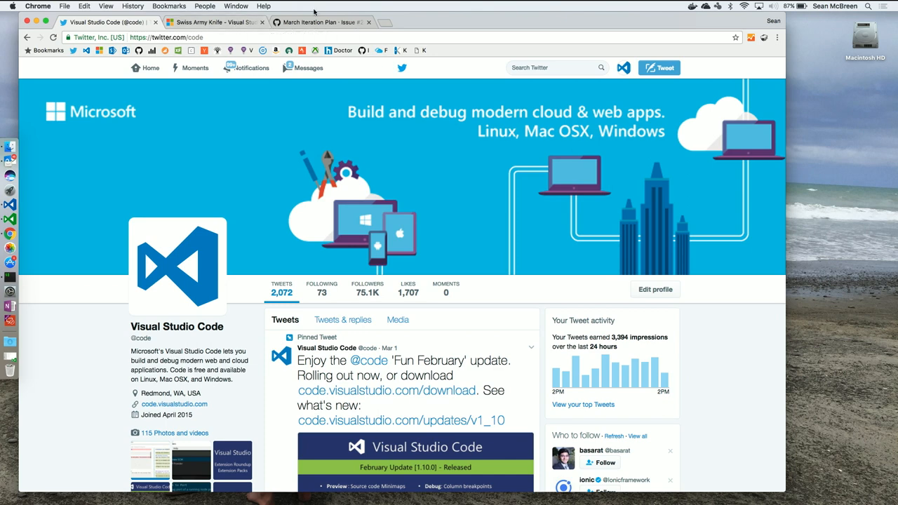
left_click(321, 23)
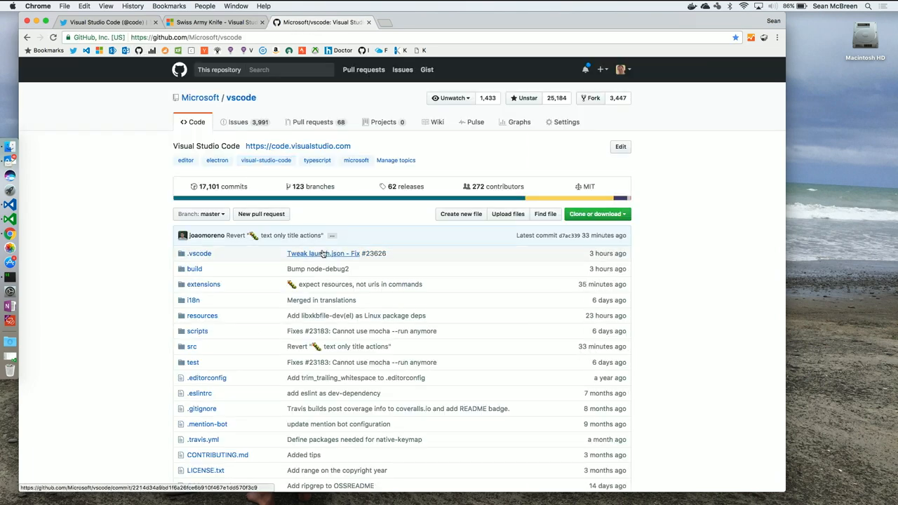
mouse_move(298, 274)
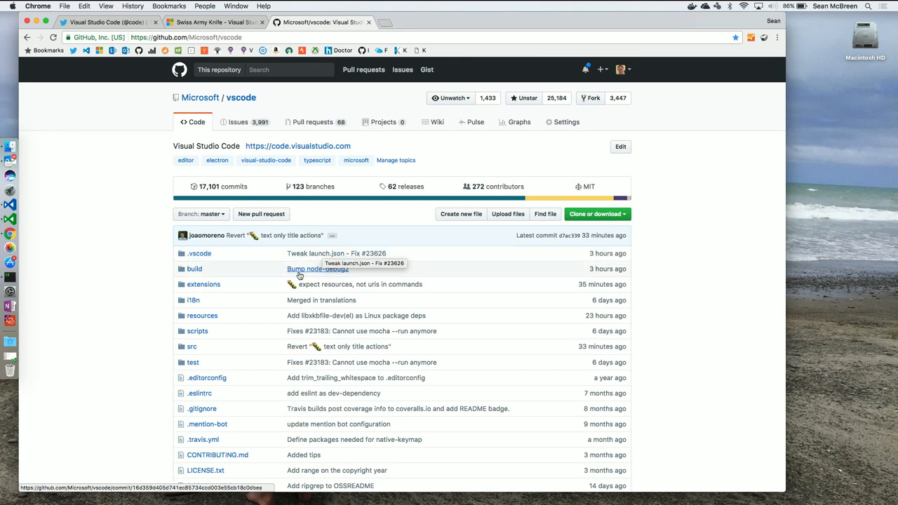